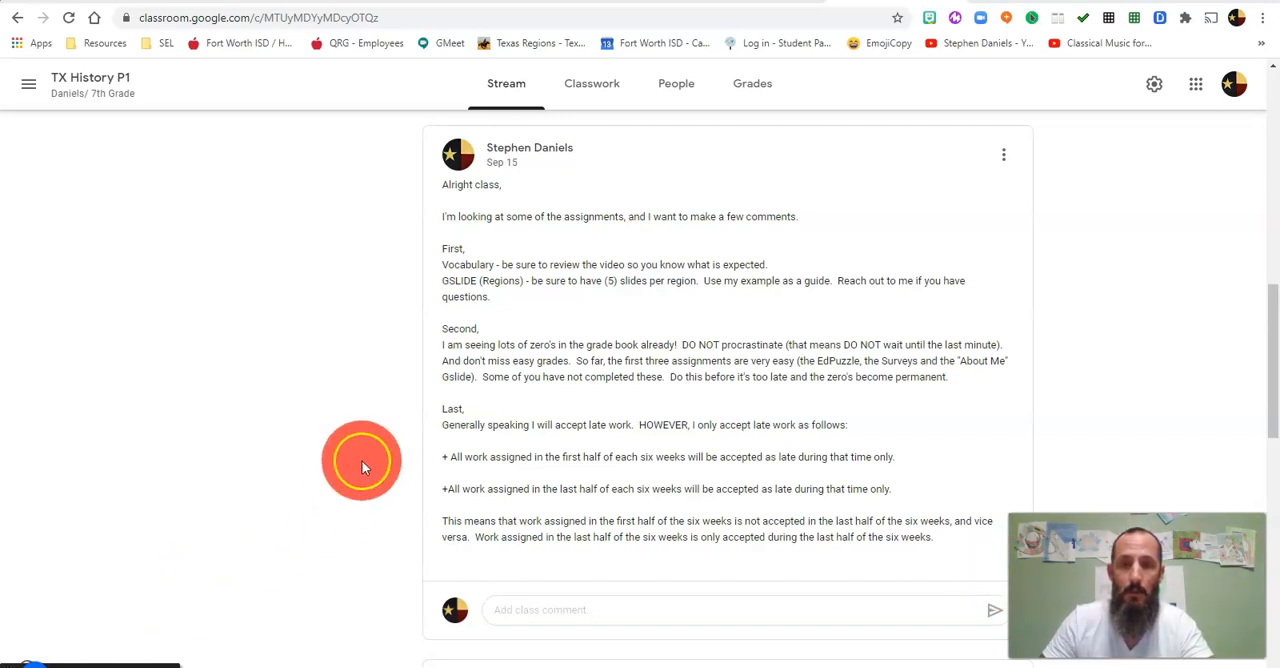
pyautogui.moveTo(463, 440)
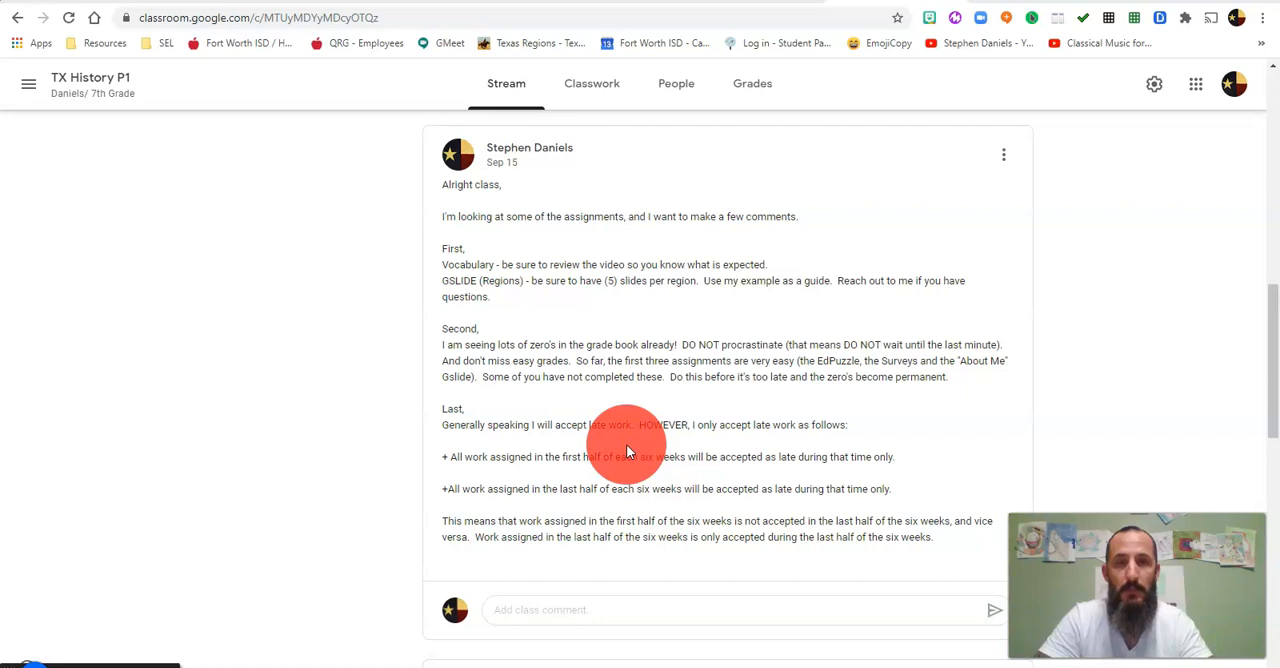
pyautogui.moveTo(448, 446)
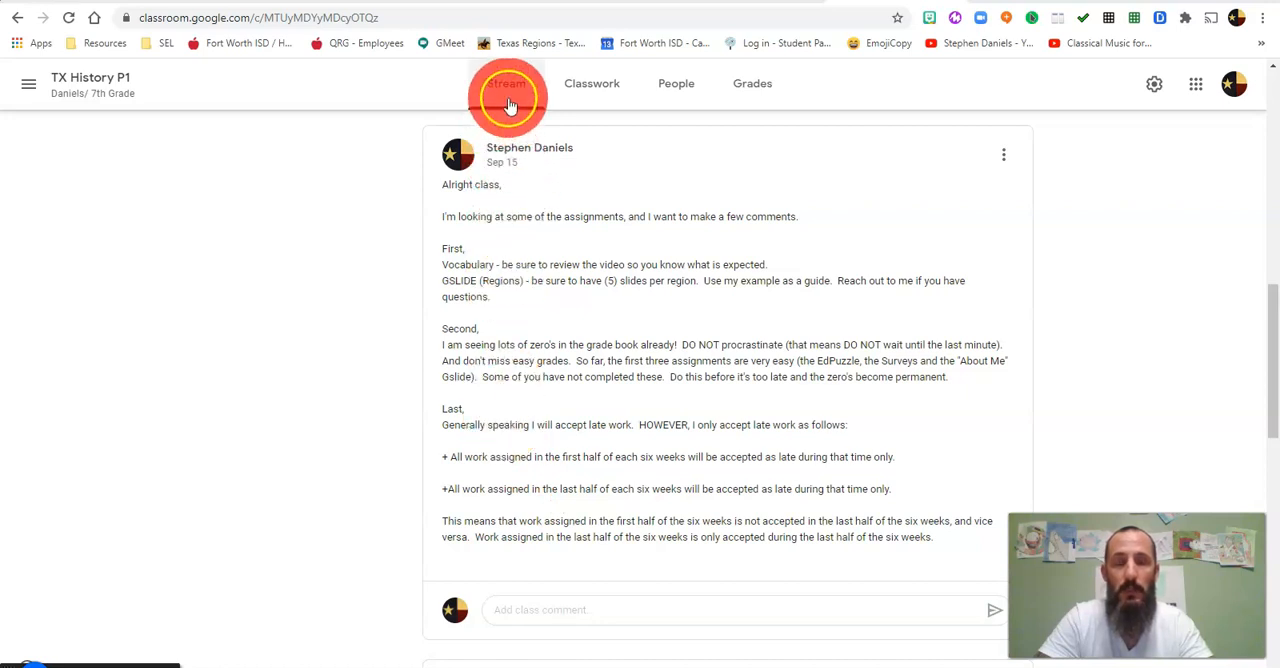
# Go to Classwork and scroll to the Regions of Texas - CH3 topic below Daily Attendance
pyautogui.click(506, 83)
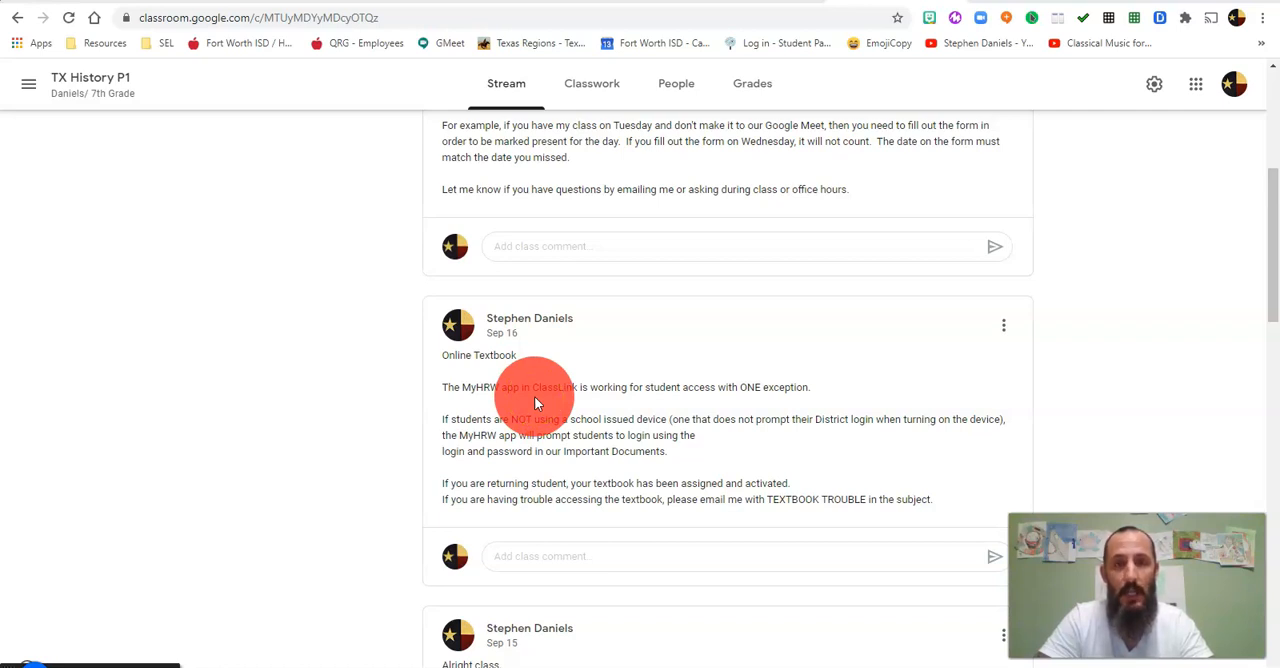
pyautogui.scroll(-3)
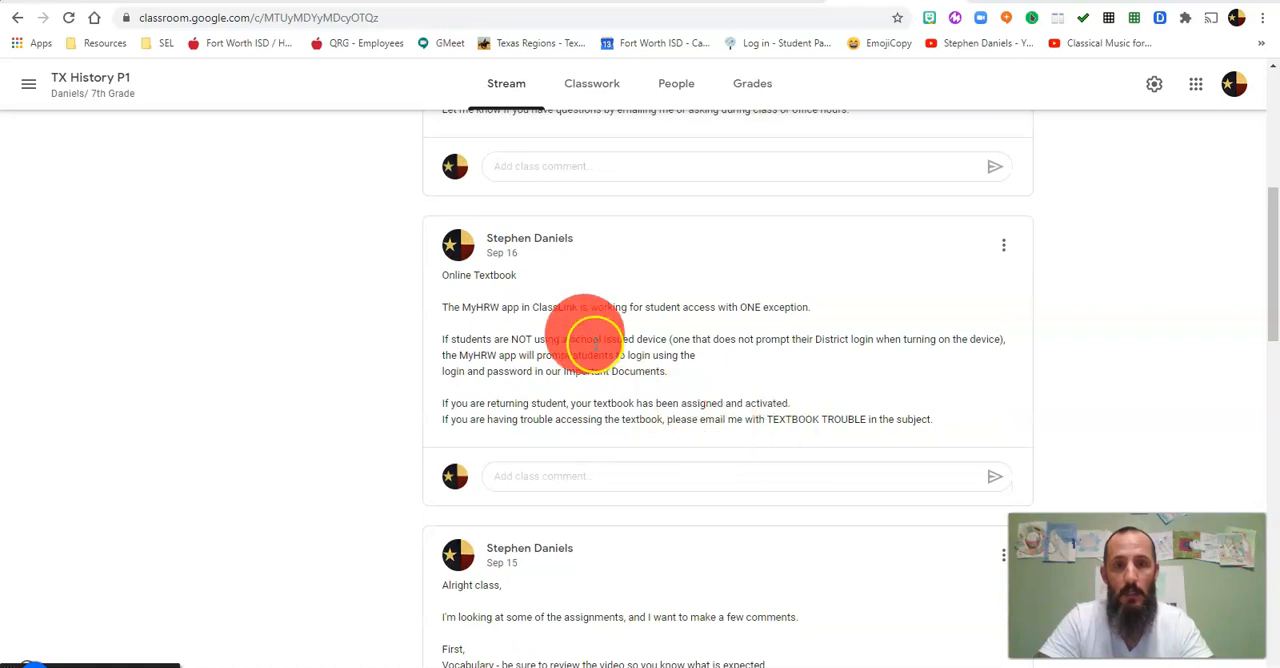
pyautogui.moveTo(645, 430)
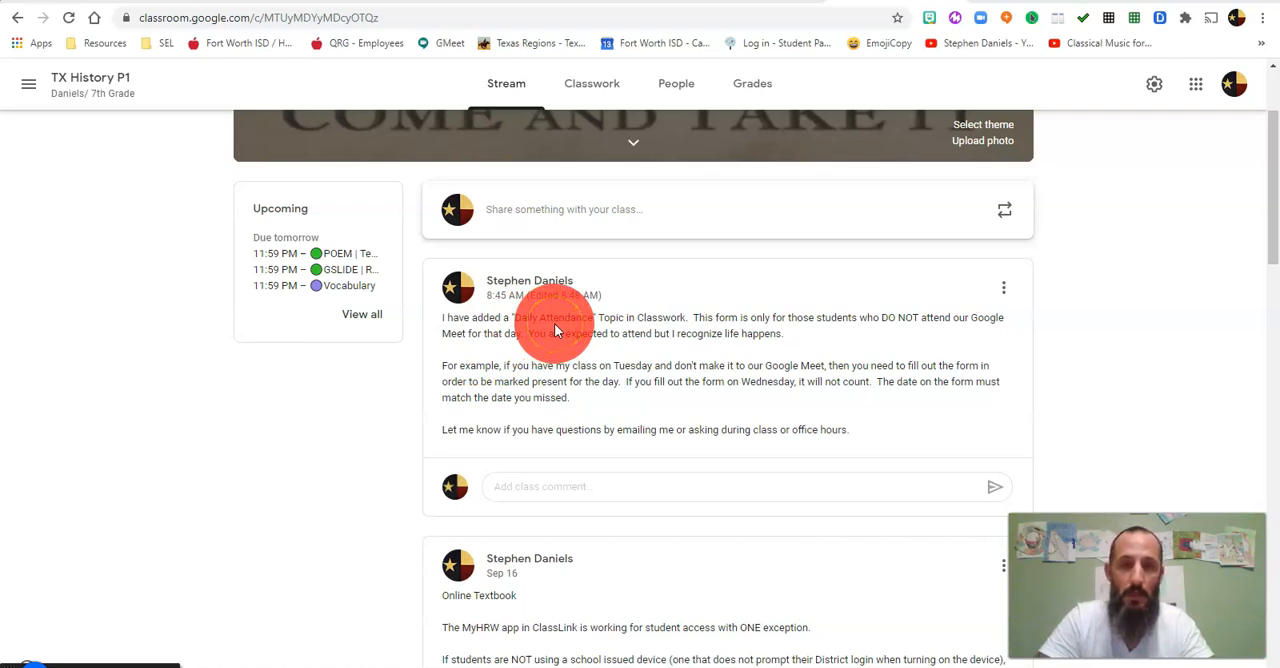
pyautogui.moveTo(655, 405)
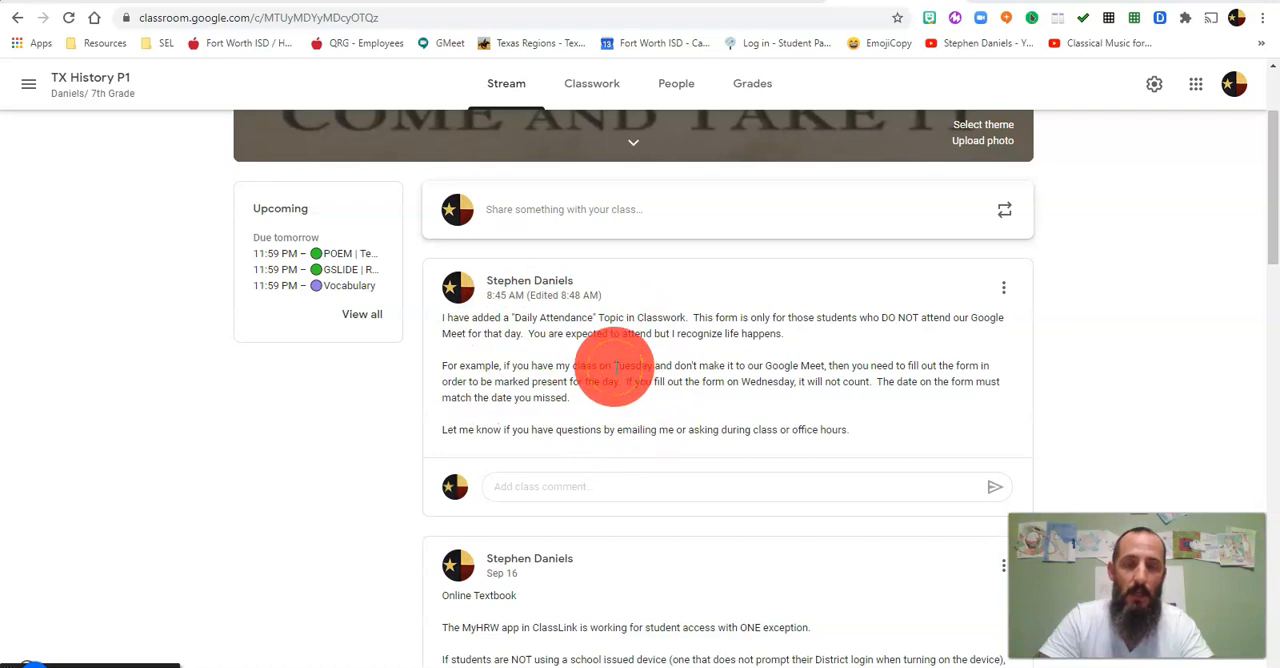
pyautogui.moveTo(700, 330)
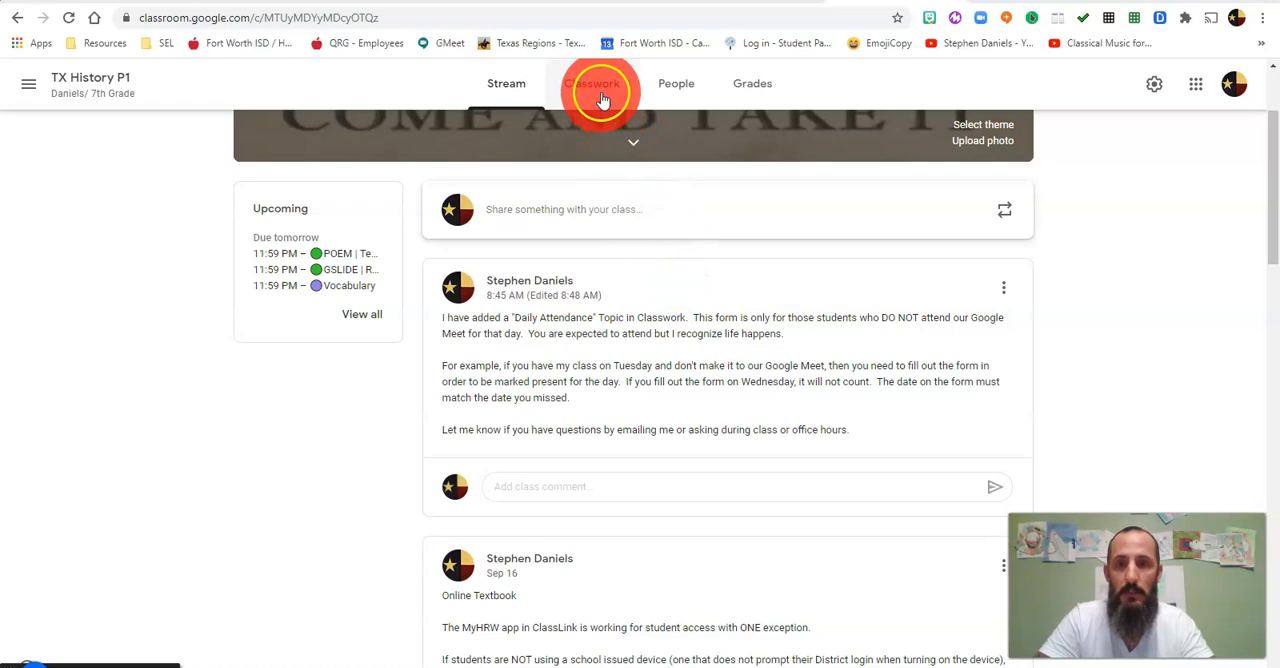
pyautogui.click(591, 83)
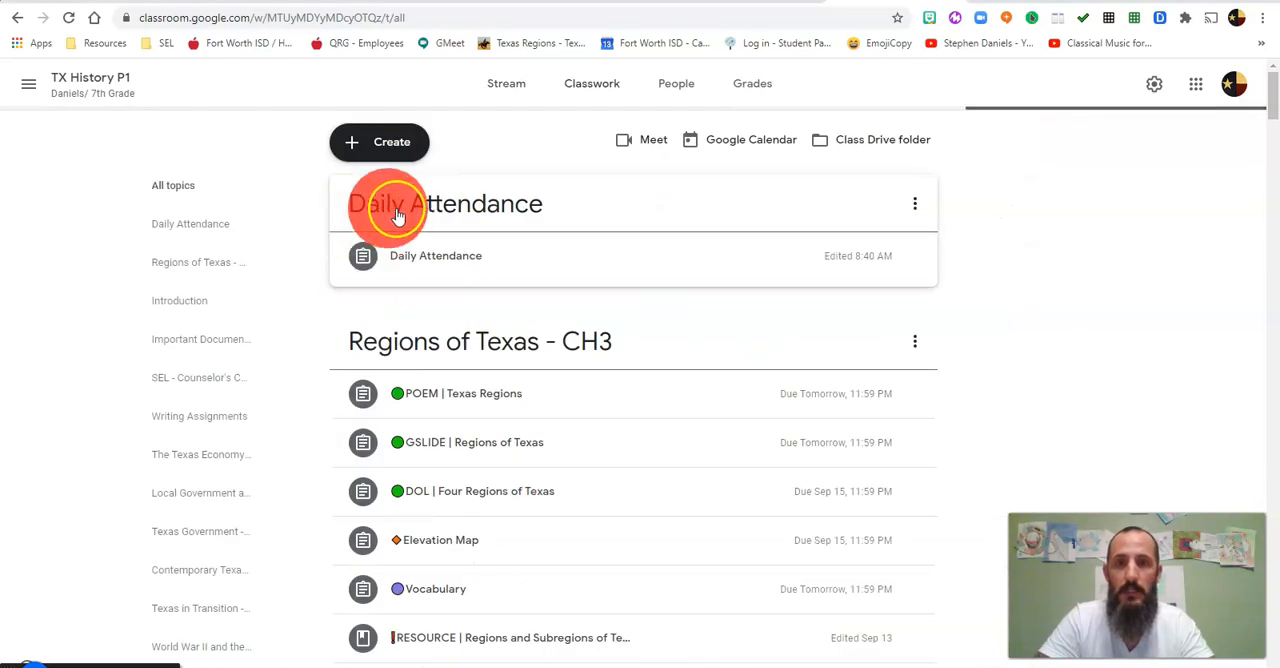
pyautogui.moveTo(515, 210)
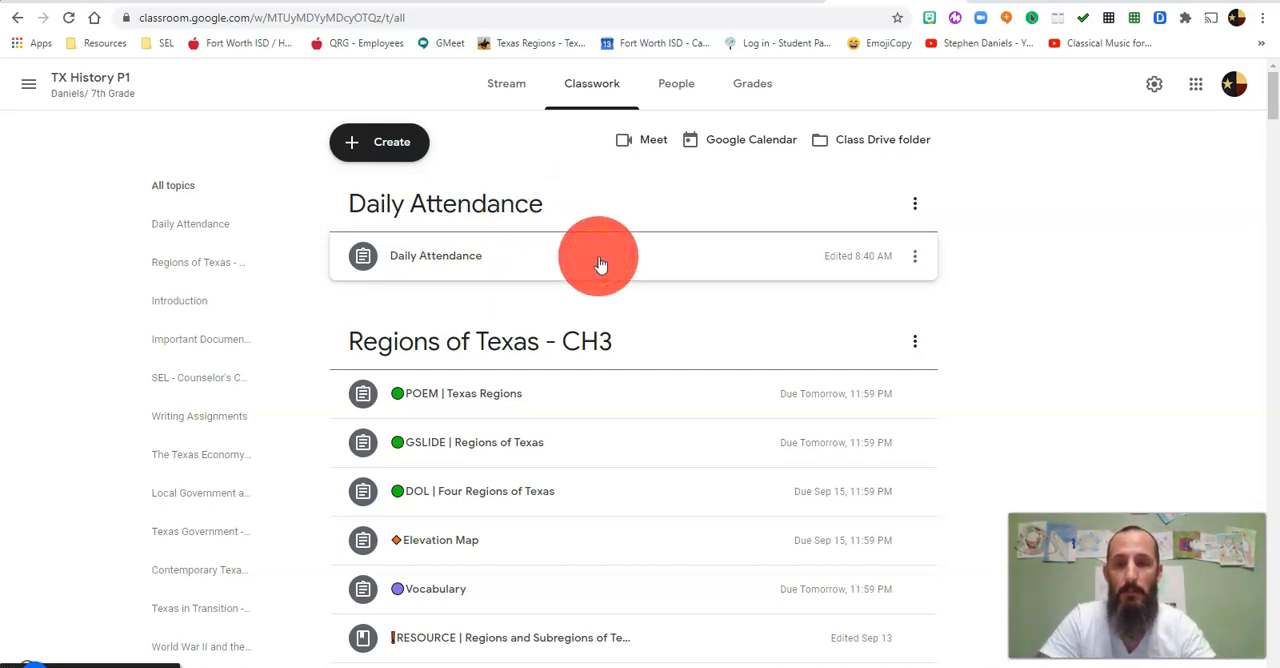
pyautogui.scroll(-3)
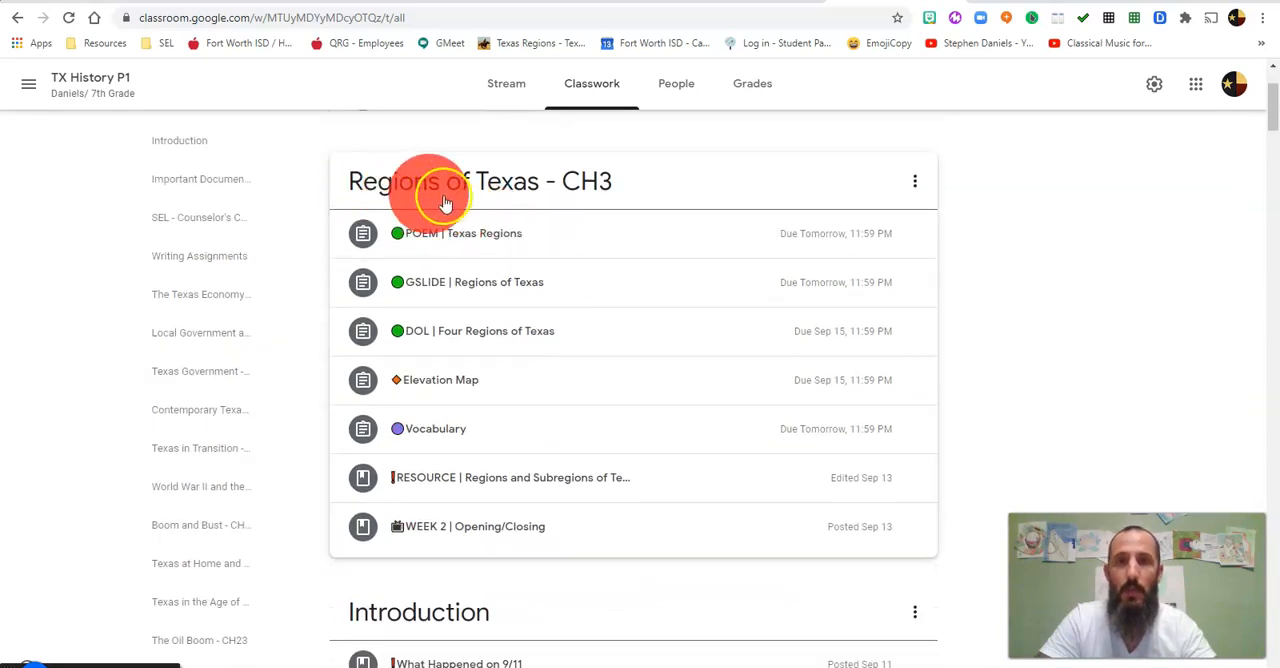
pyautogui.moveTo(478, 190)
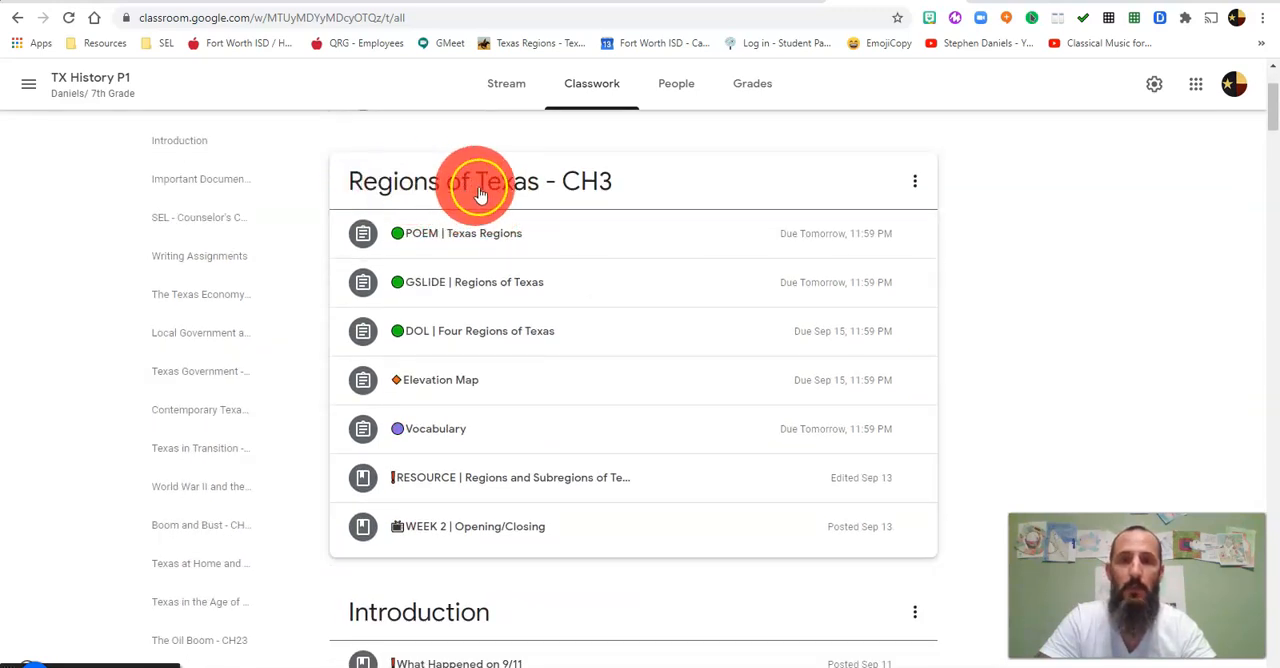
pyautogui.moveTo(588, 190)
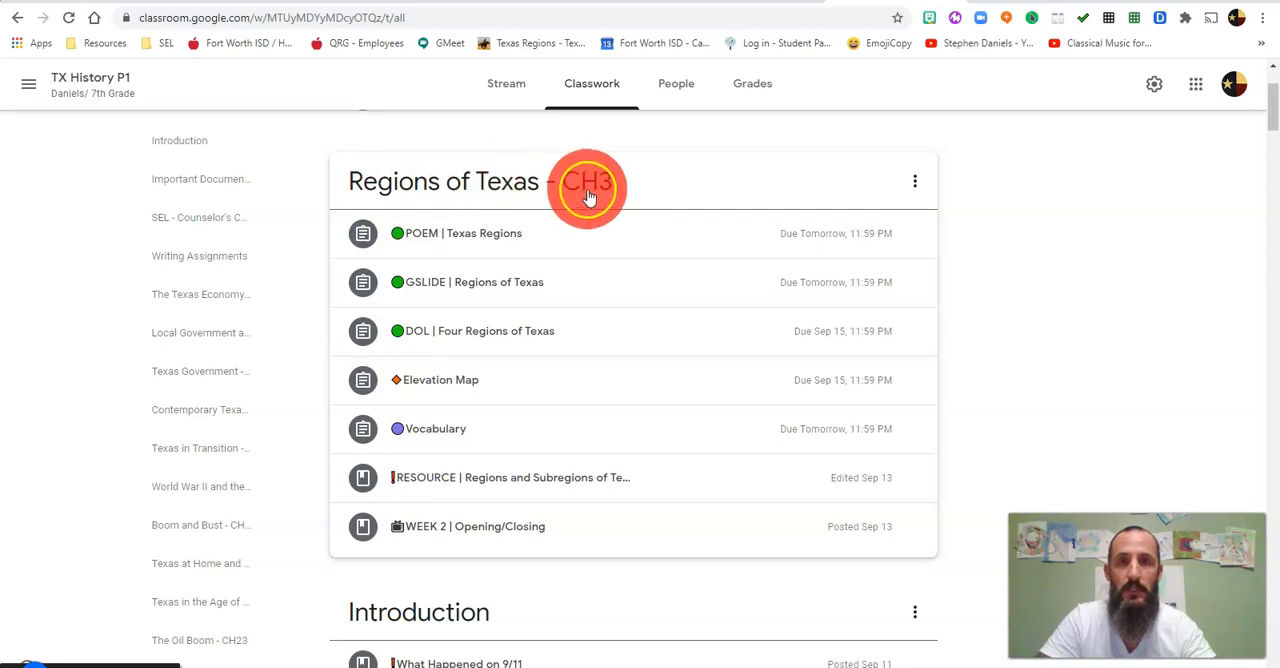
pyautogui.moveTo(589, 216)
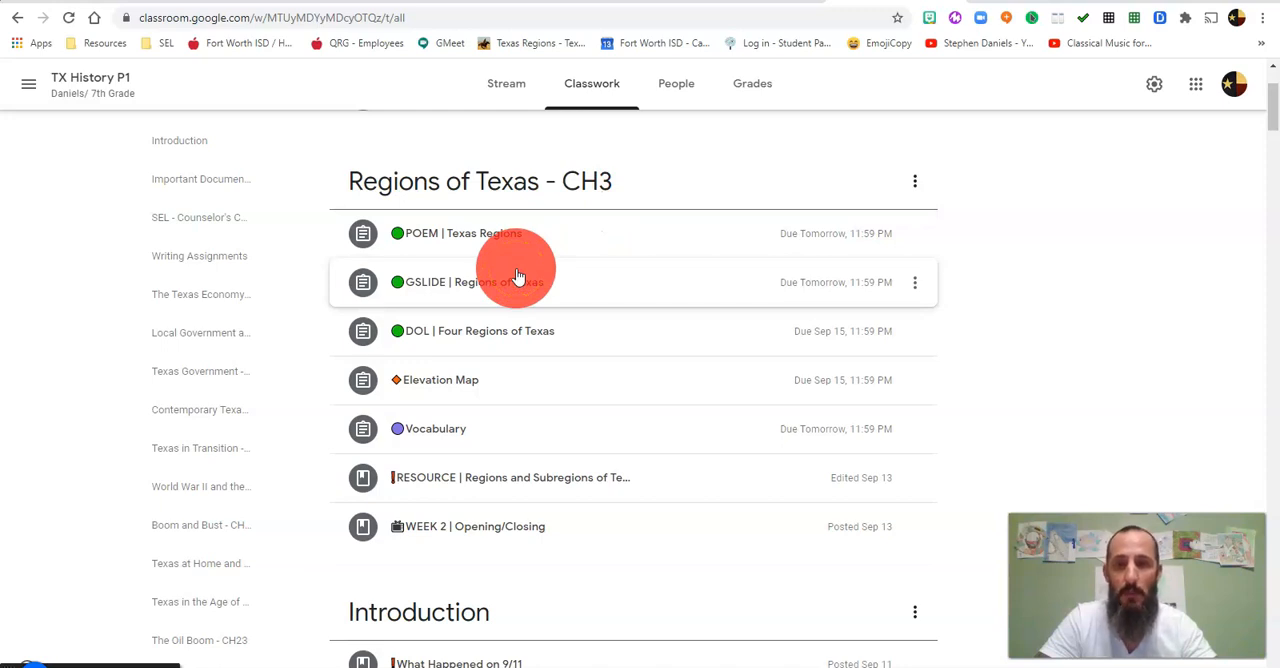
pyautogui.moveTo(460, 428)
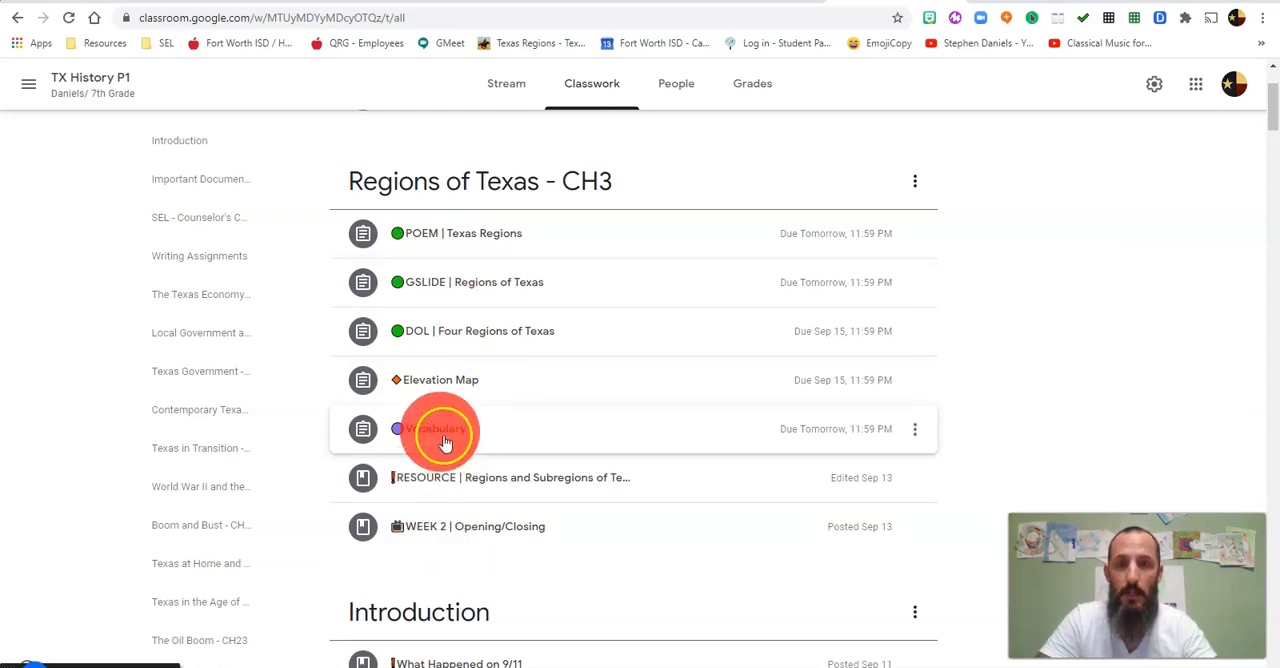
pyautogui.moveTo(512, 388)
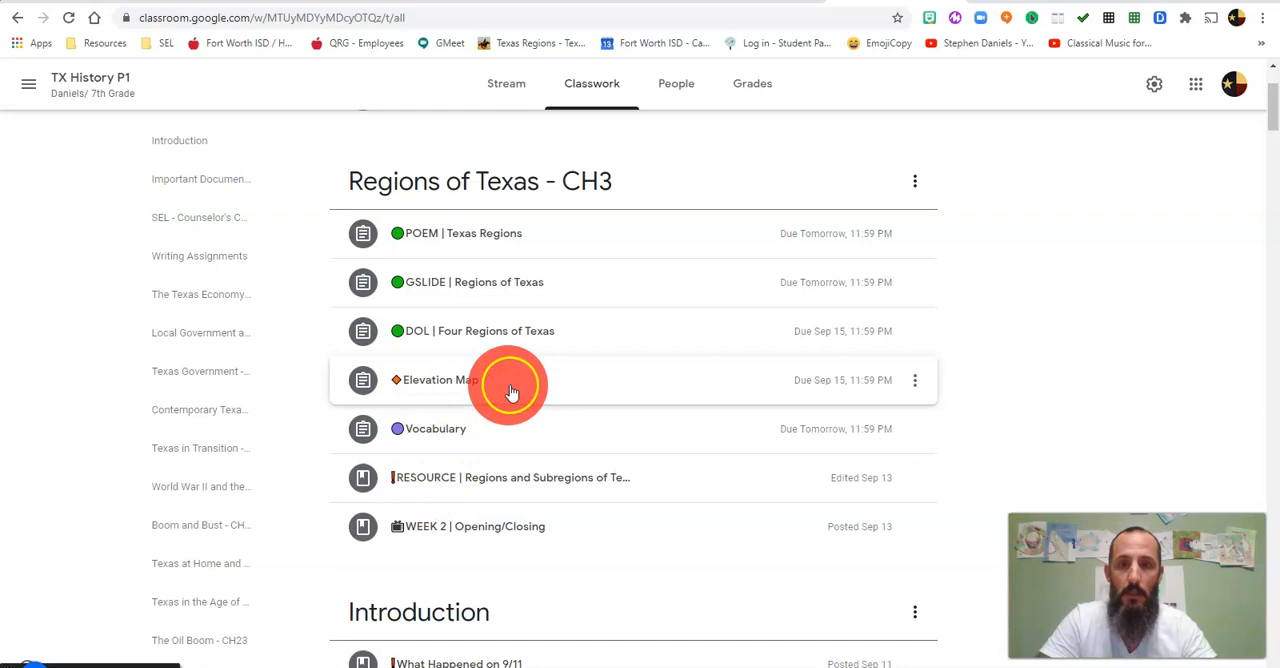
# Expand the Elevation Map, DOL, GSLIDE and POEM | Texas Regions assignments in turn
pyautogui.click(434, 379)
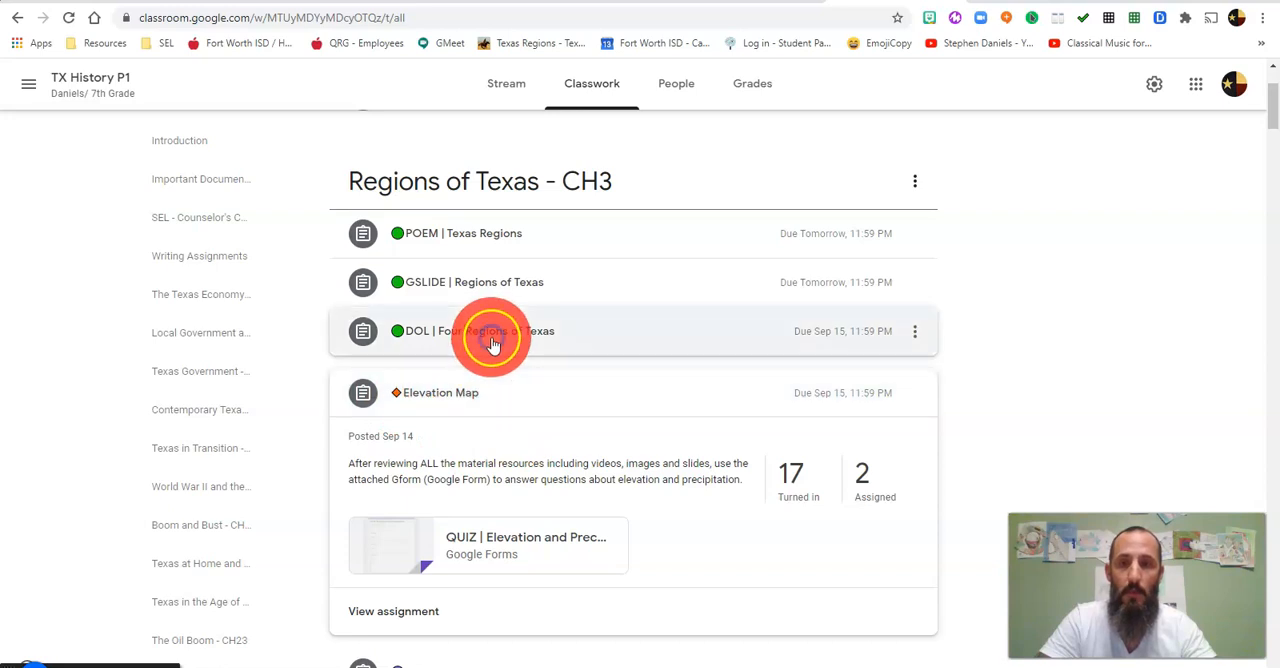
pyautogui.click(470, 331)
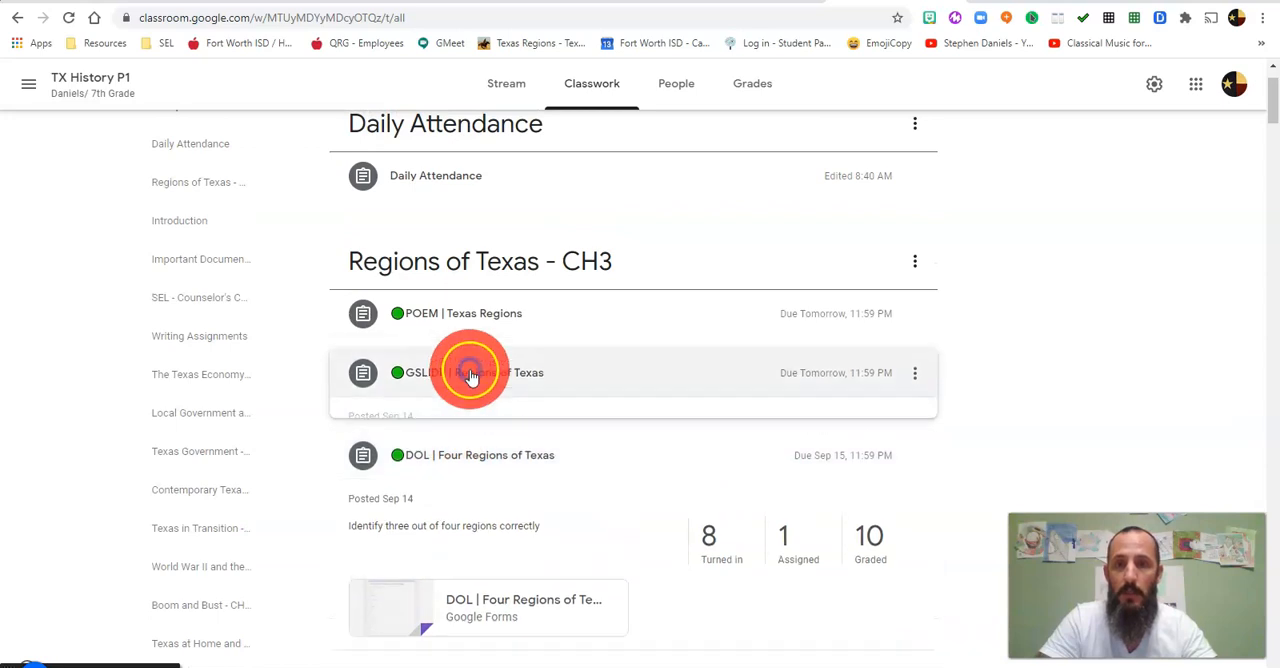
pyautogui.click(470, 372)
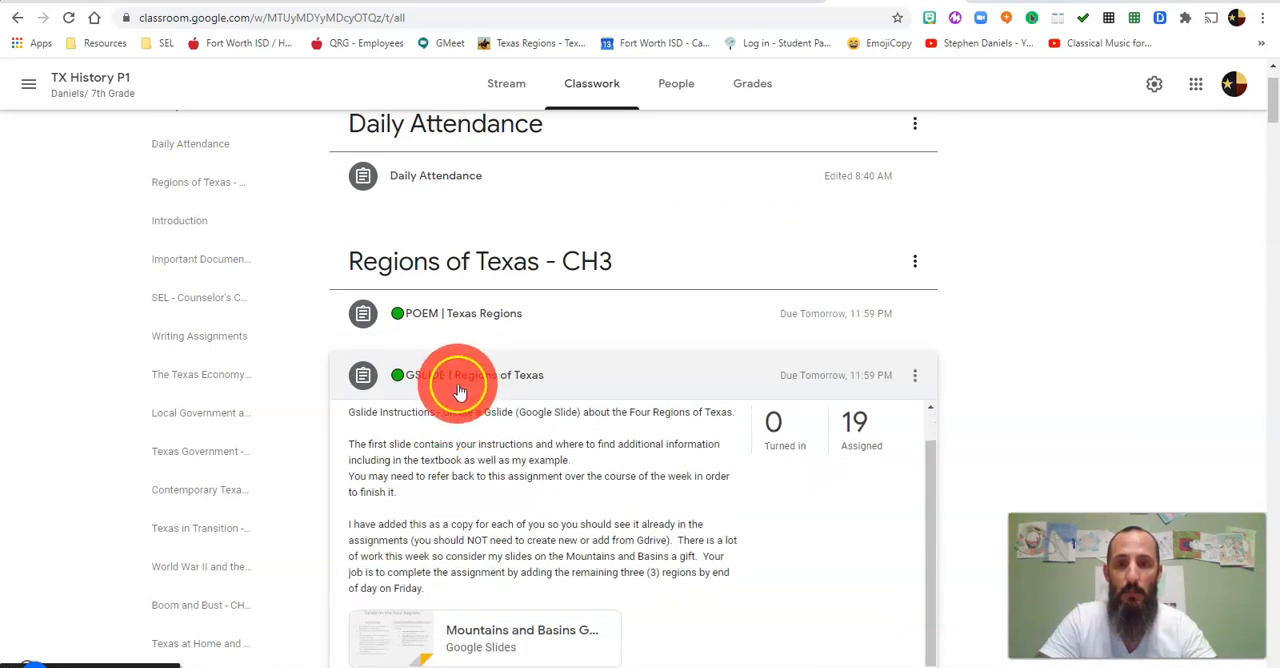
pyautogui.scroll(-3)
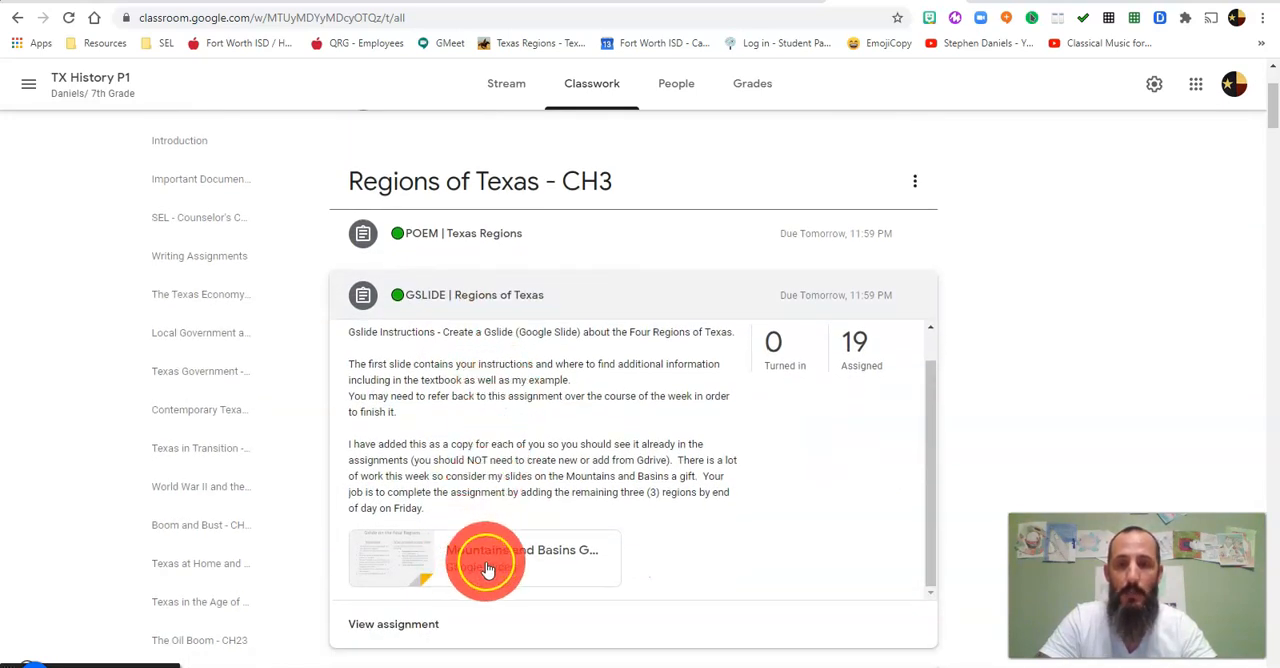
pyautogui.moveTo(575, 573)
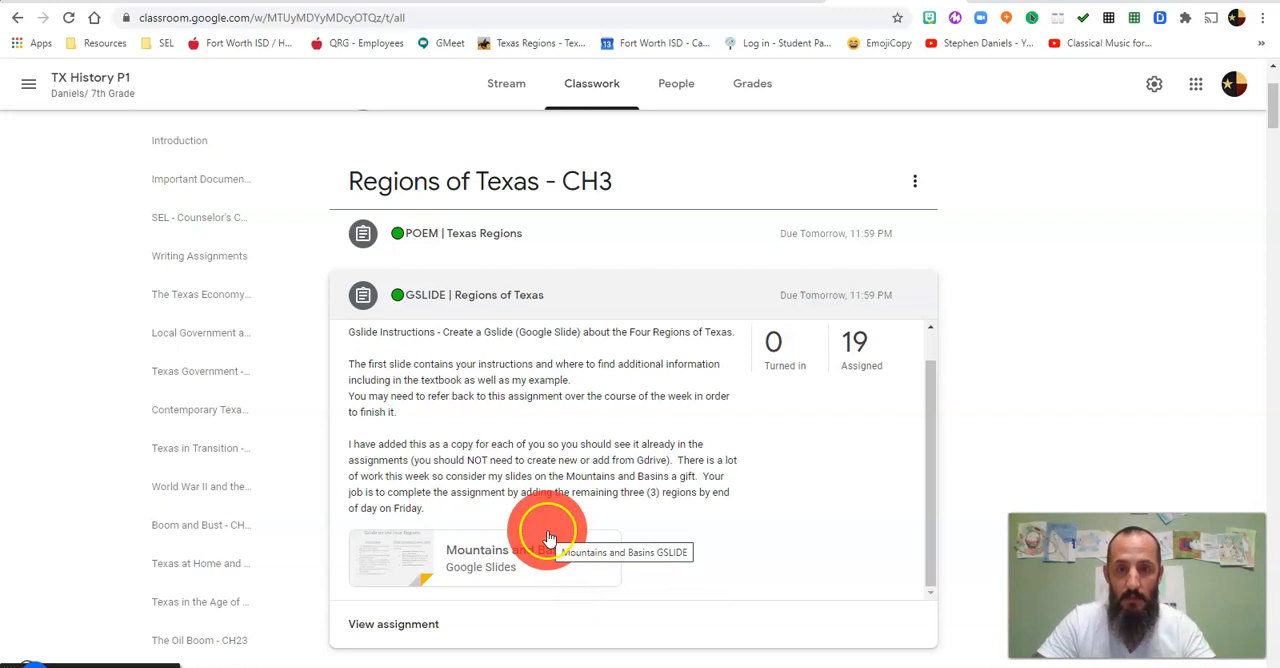
pyautogui.click(560, 233)
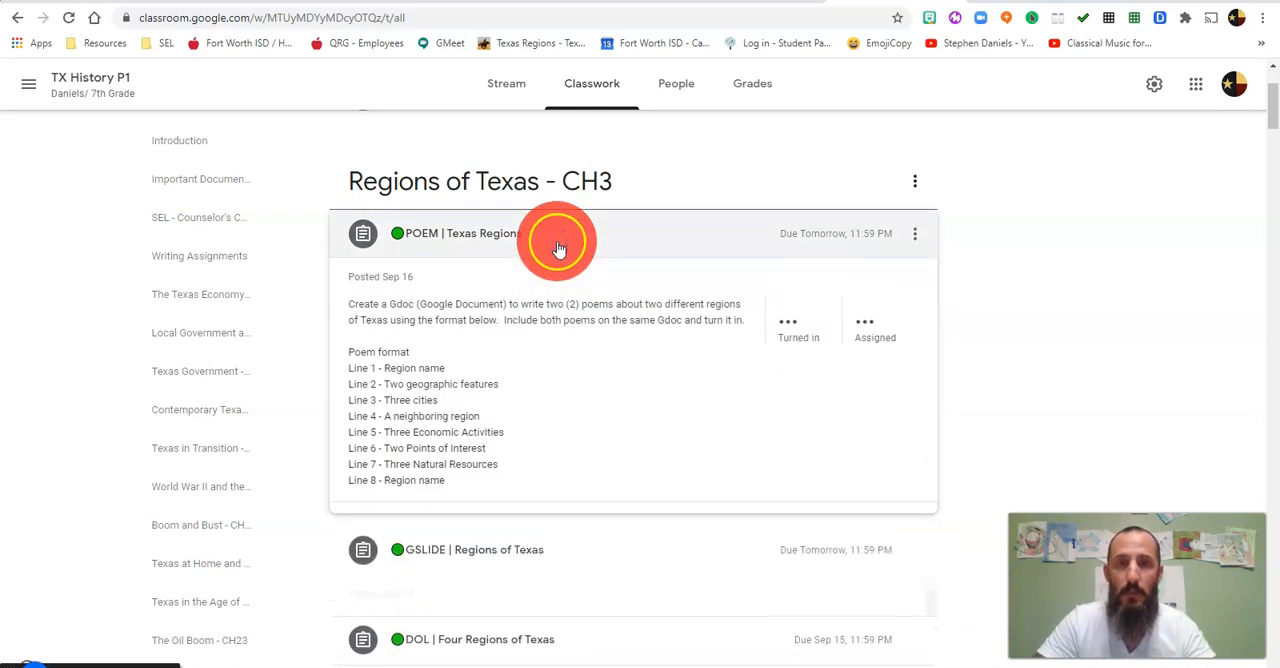
# Collapse POEM and scroll to GSLIDE's Sep 14 instructions and Mountains and Basins slides
pyautogui.click(560, 233)
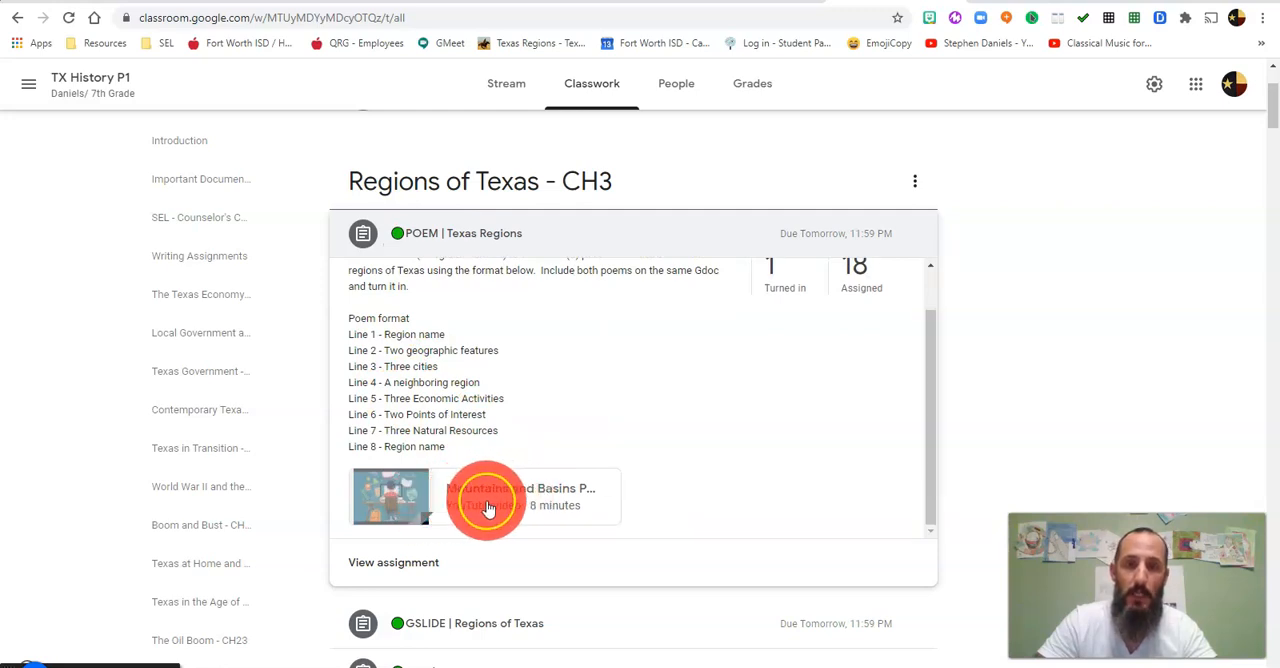
pyautogui.moveTo(490, 505)
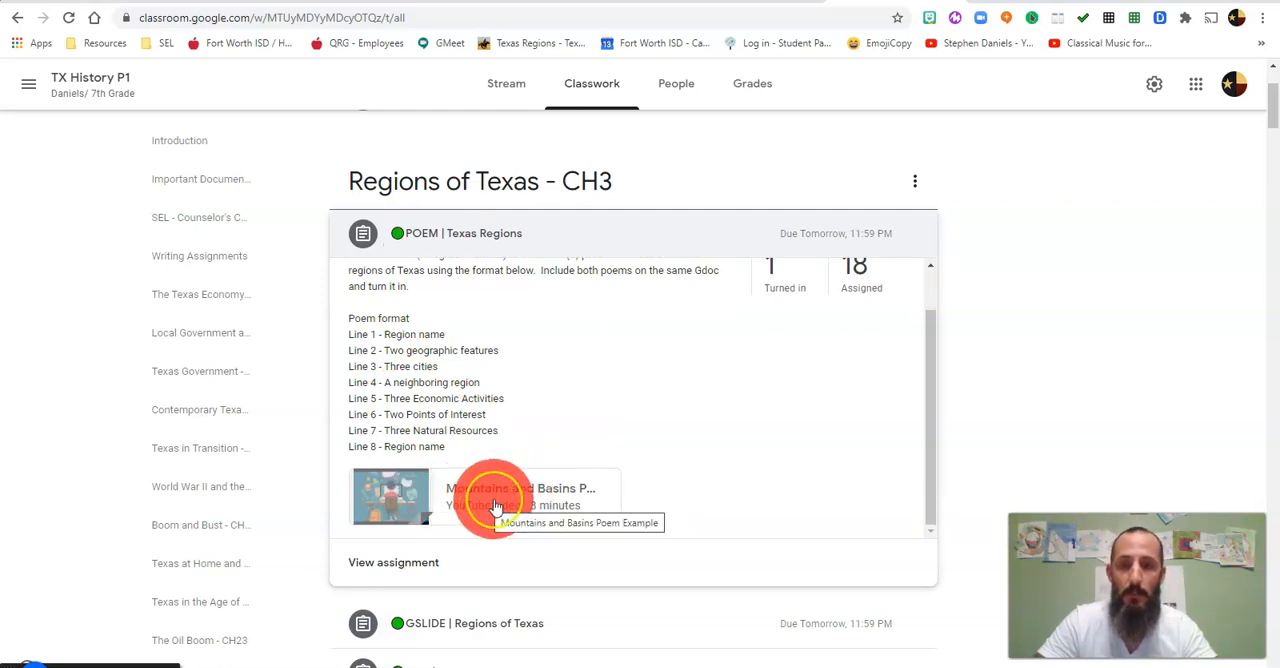
pyautogui.scroll(-3)
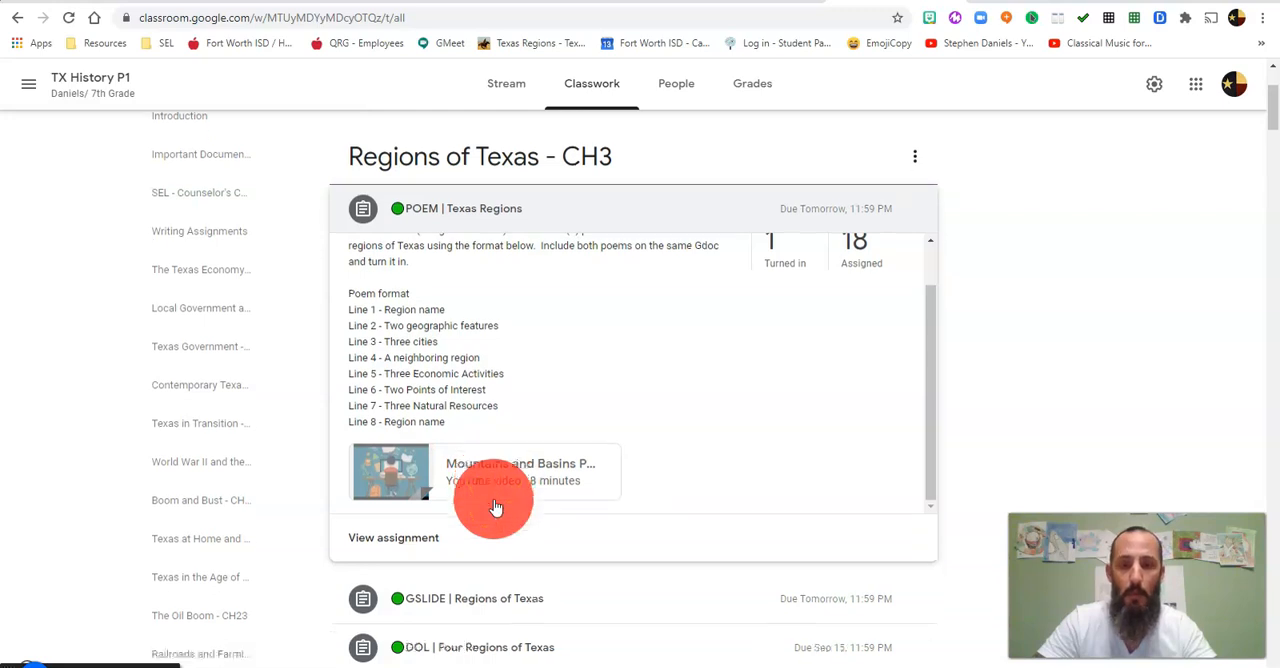
pyautogui.scroll(-3)
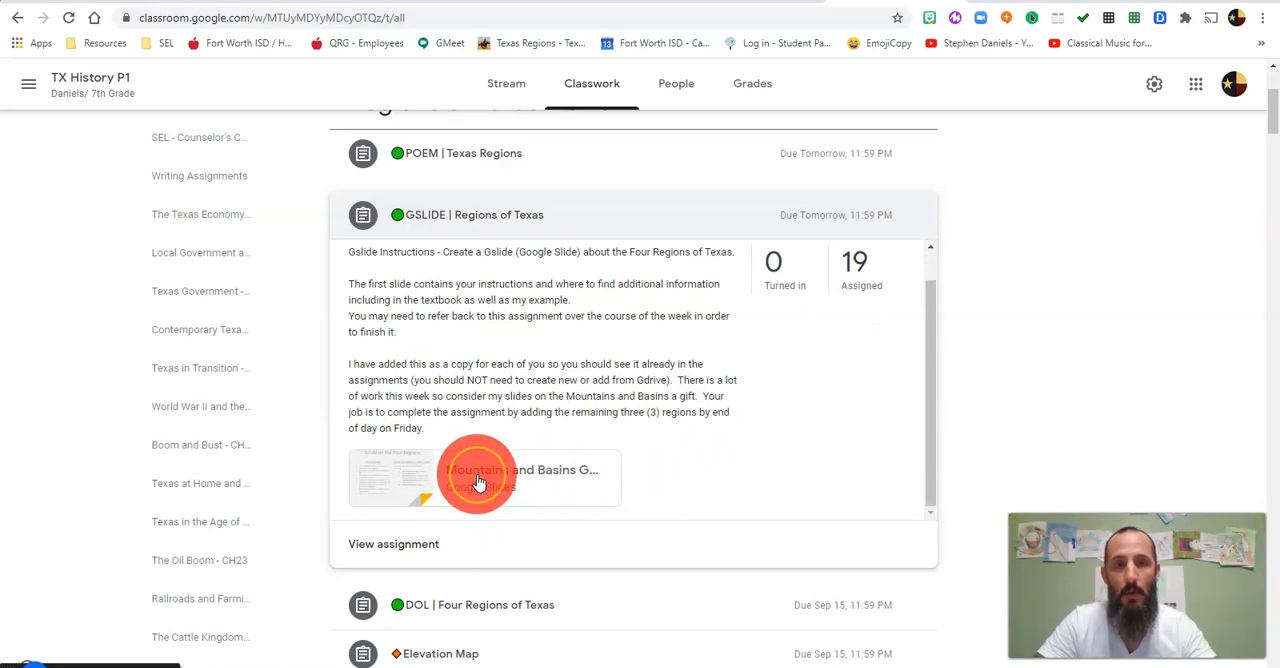
pyautogui.scroll(-3)
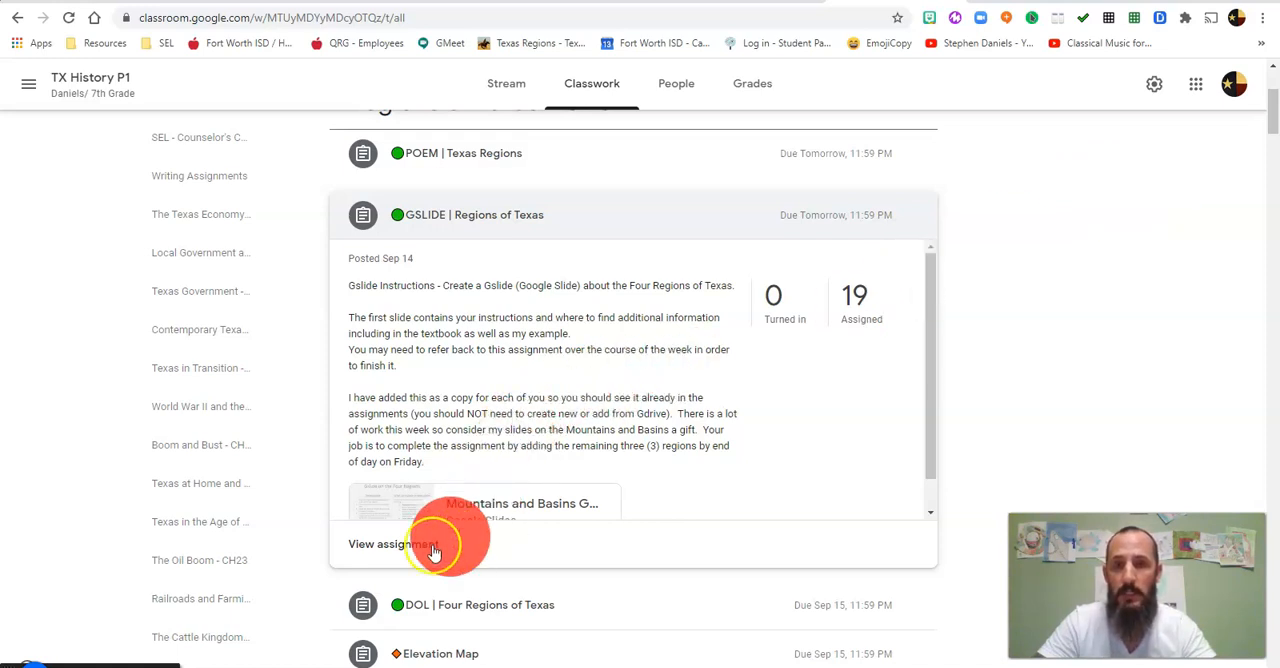
# Open The Four Regions of Texas assignment page and show its add-or-create options
pyautogui.scroll(-3)
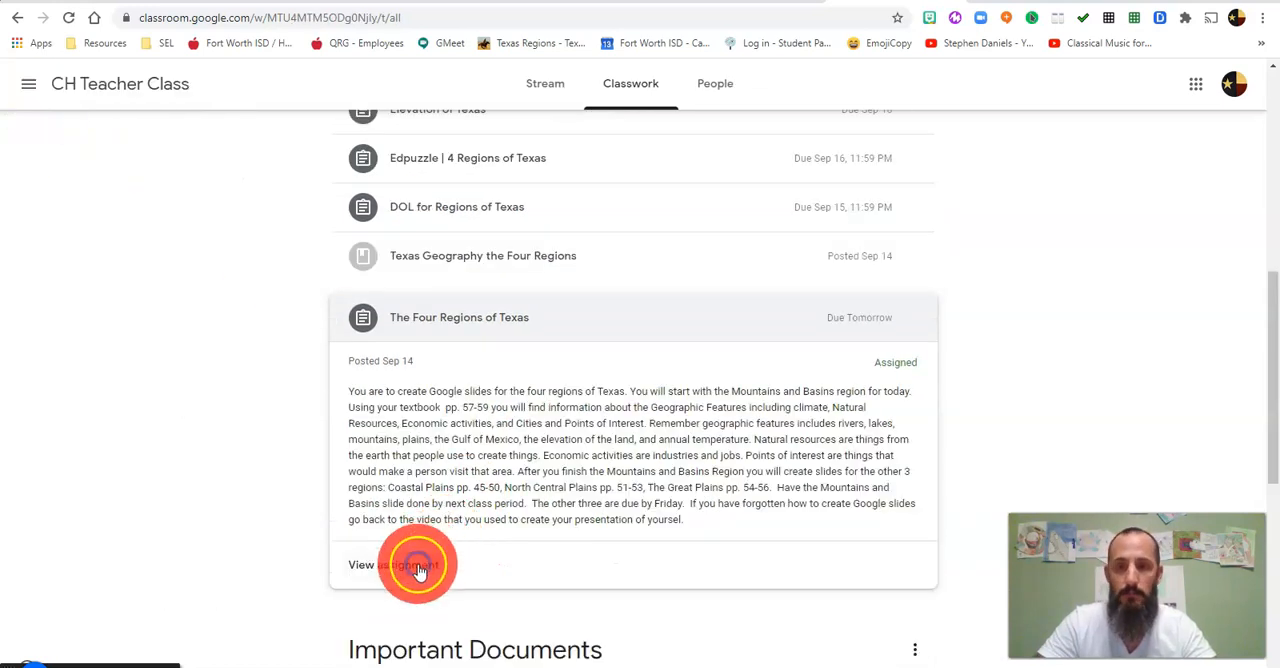
pyautogui.click(418, 565)
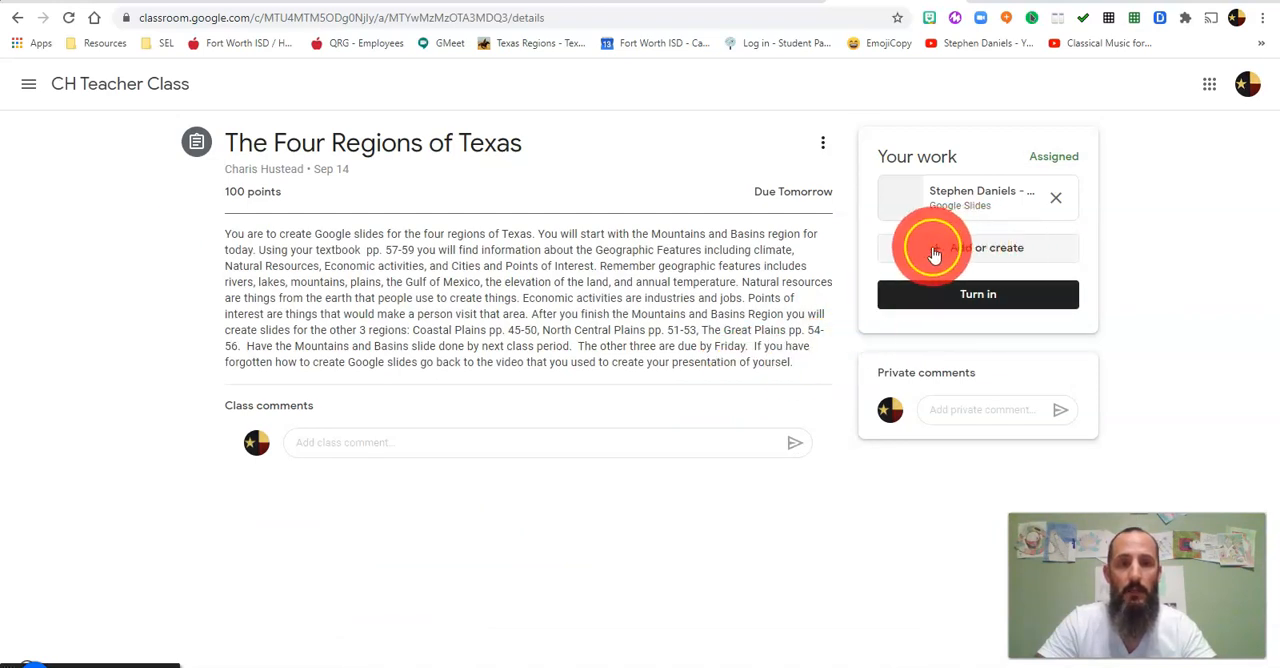
pyautogui.click(977, 247)
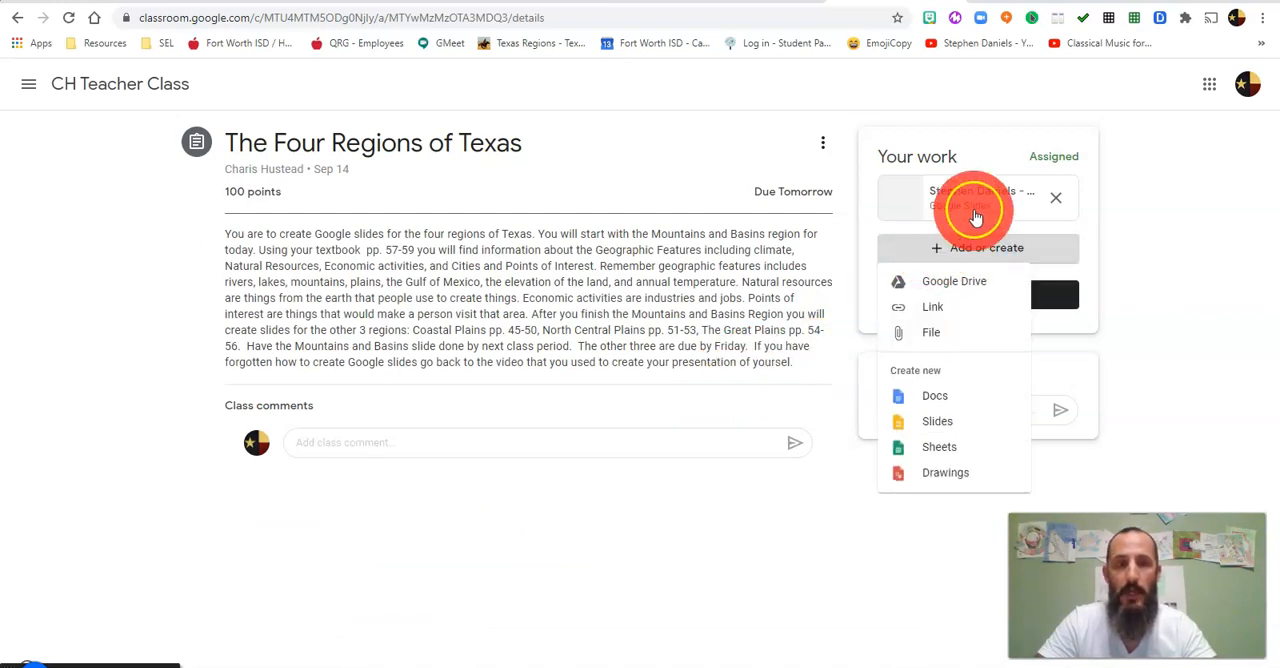
pyautogui.moveTo(975, 192)
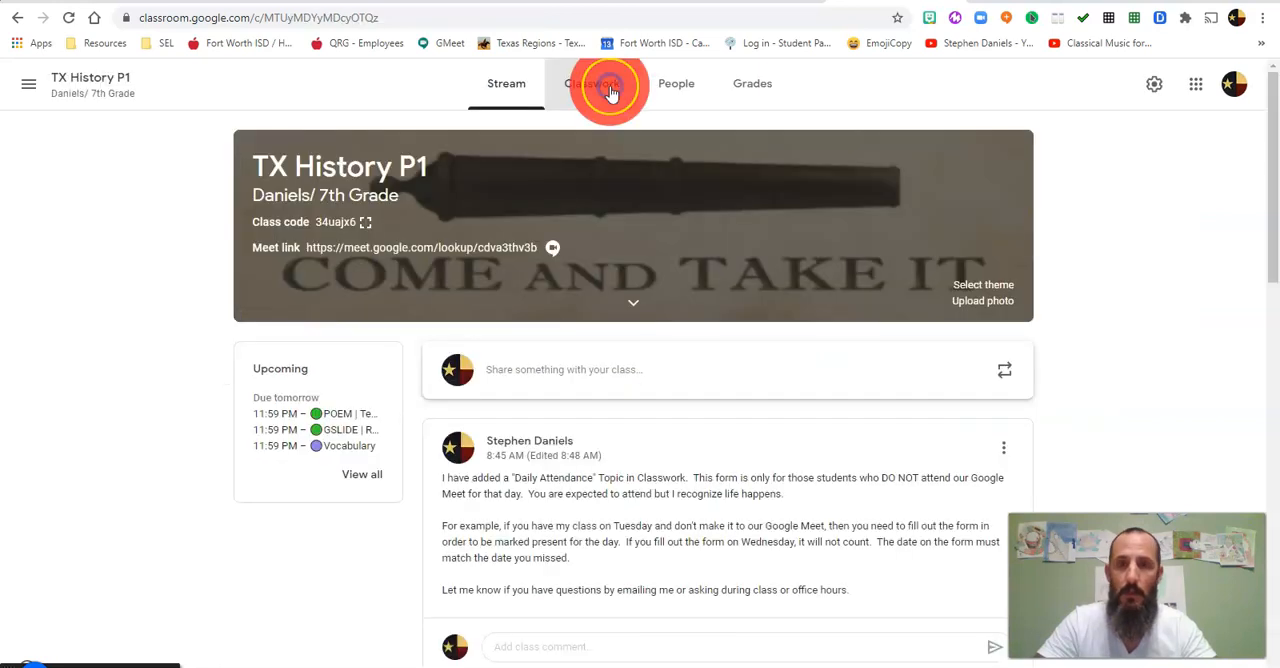
# Expand the Vocabulary assignment in Classwork and preview BR Vocab Week1.pdf
pyautogui.click(591, 83)
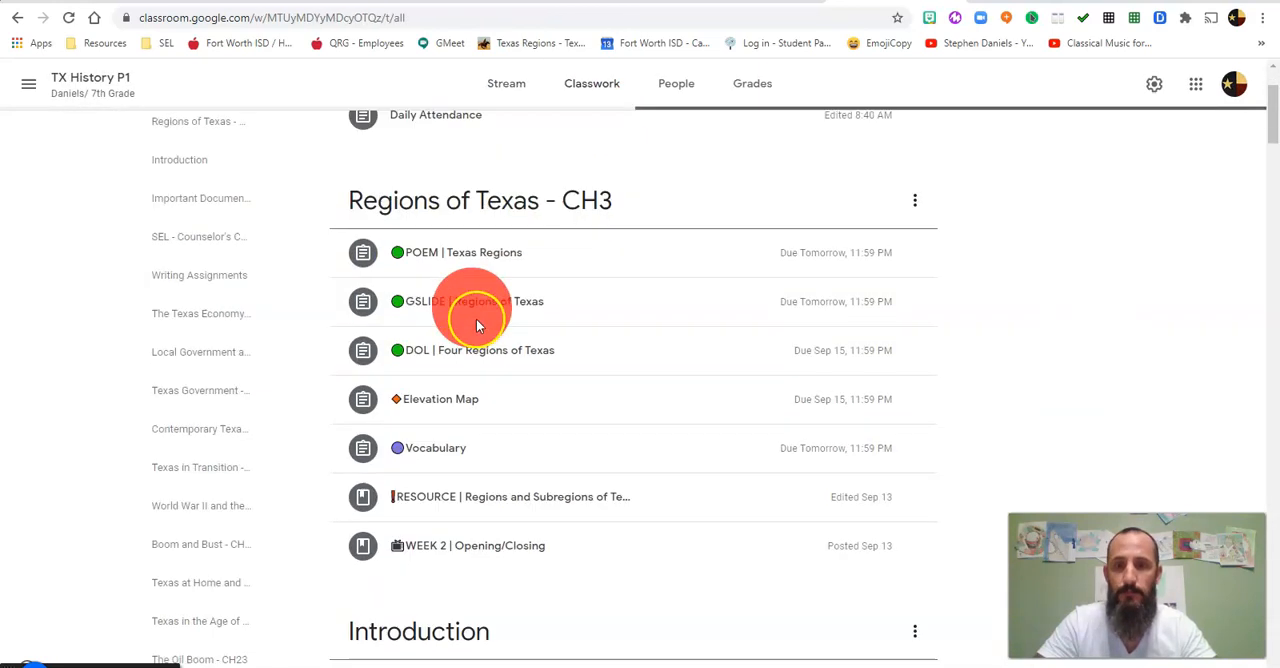
pyautogui.click(435, 447)
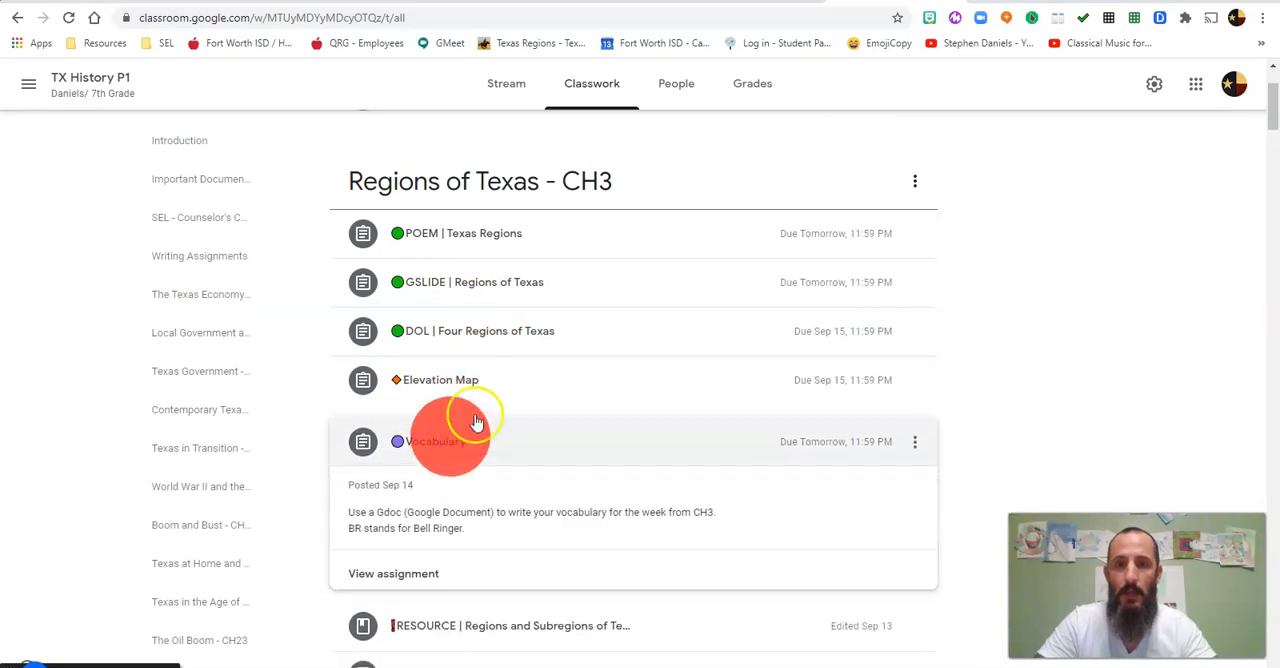
pyautogui.scroll(-3)
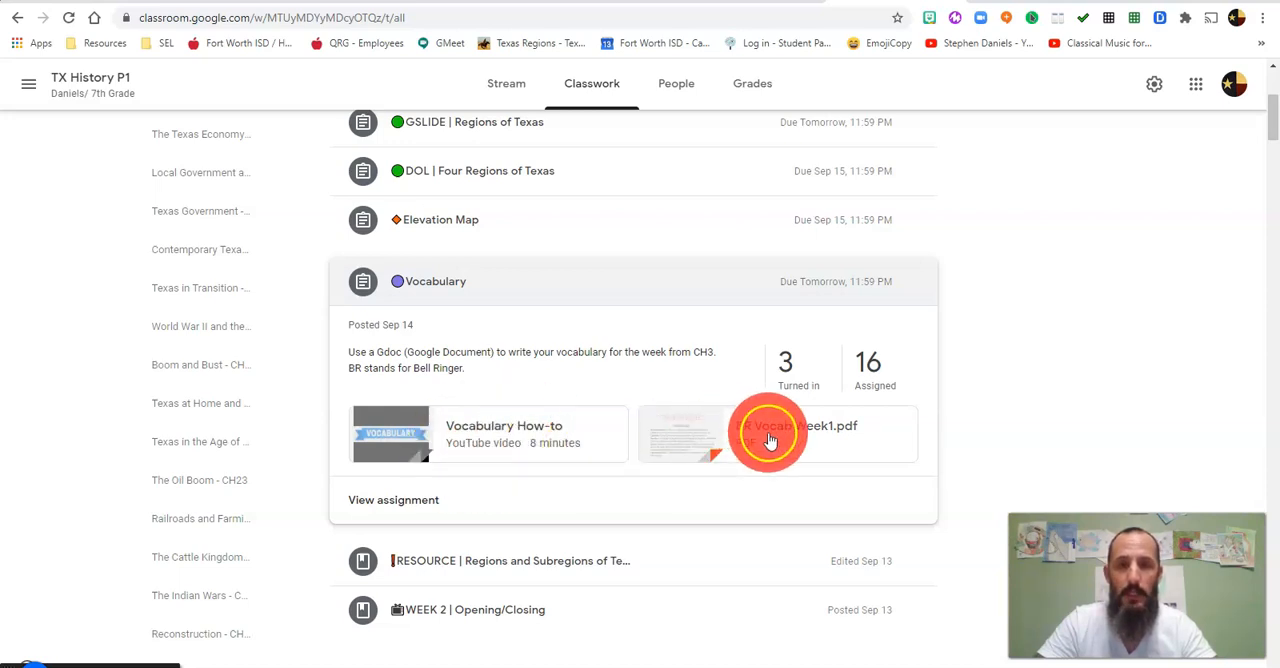
pyautogui.click(770, 435)
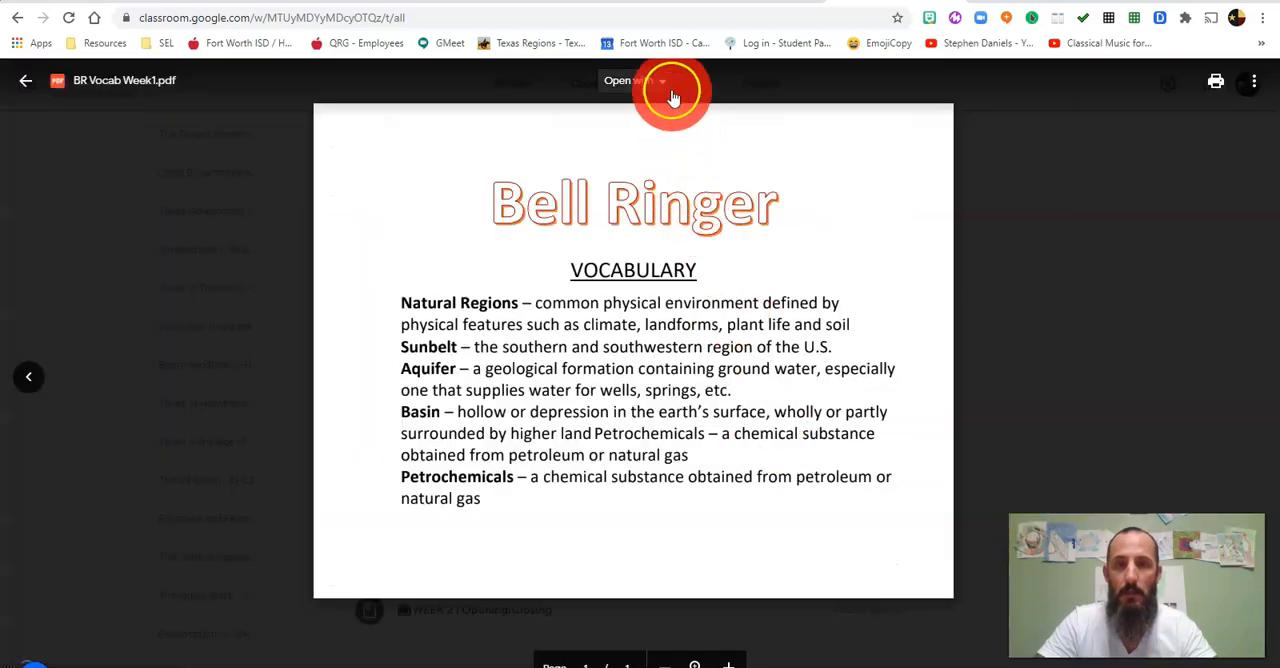
# Launch Google Drive from the app launcher, then close the PDF preview
pyautogui.click(635, 80)
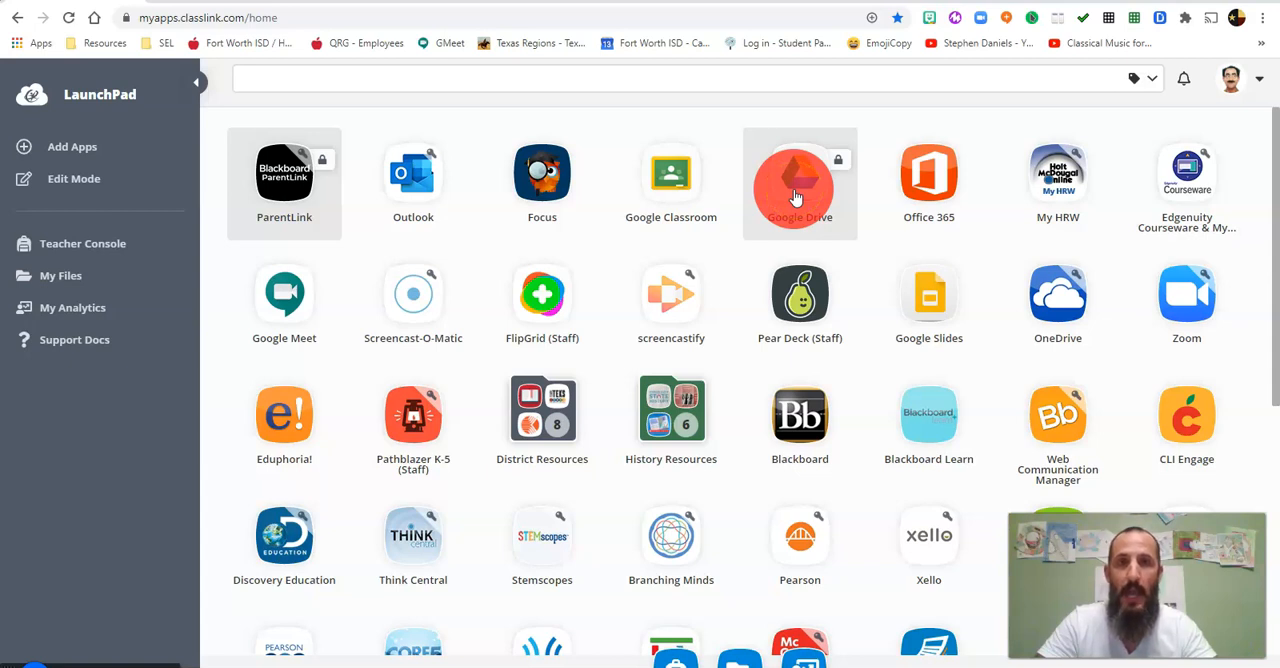
pyautogui.click(799, 180)
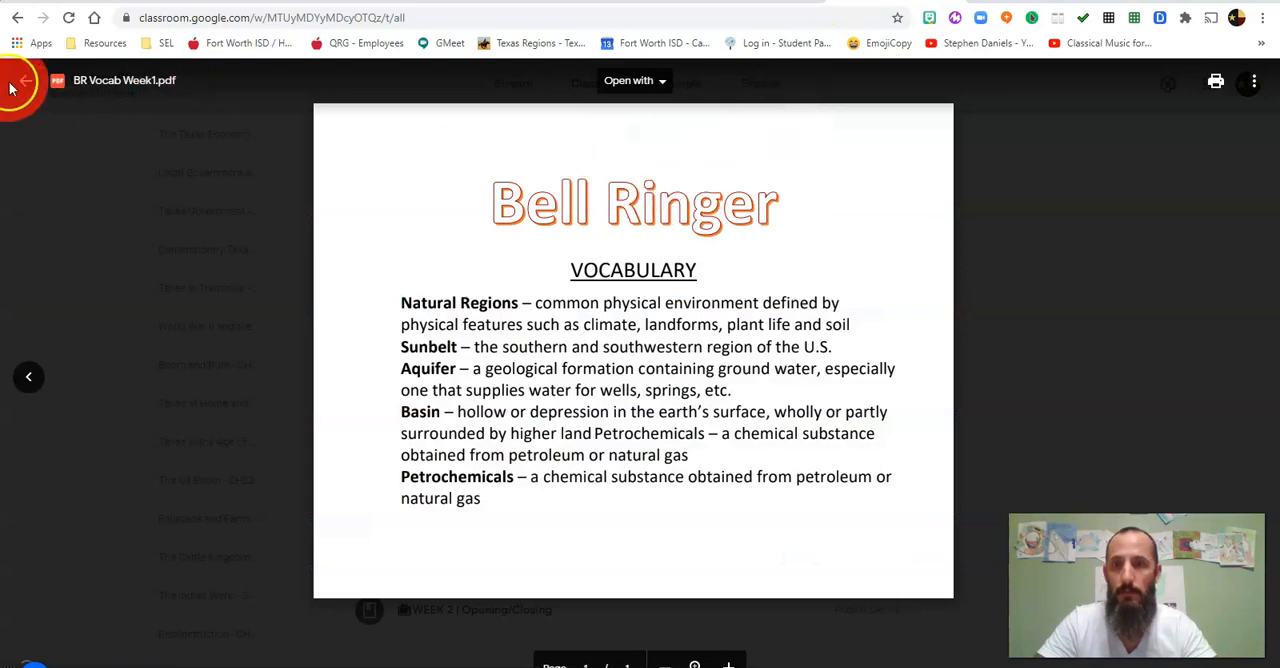
pyautogui.click(24, 80)
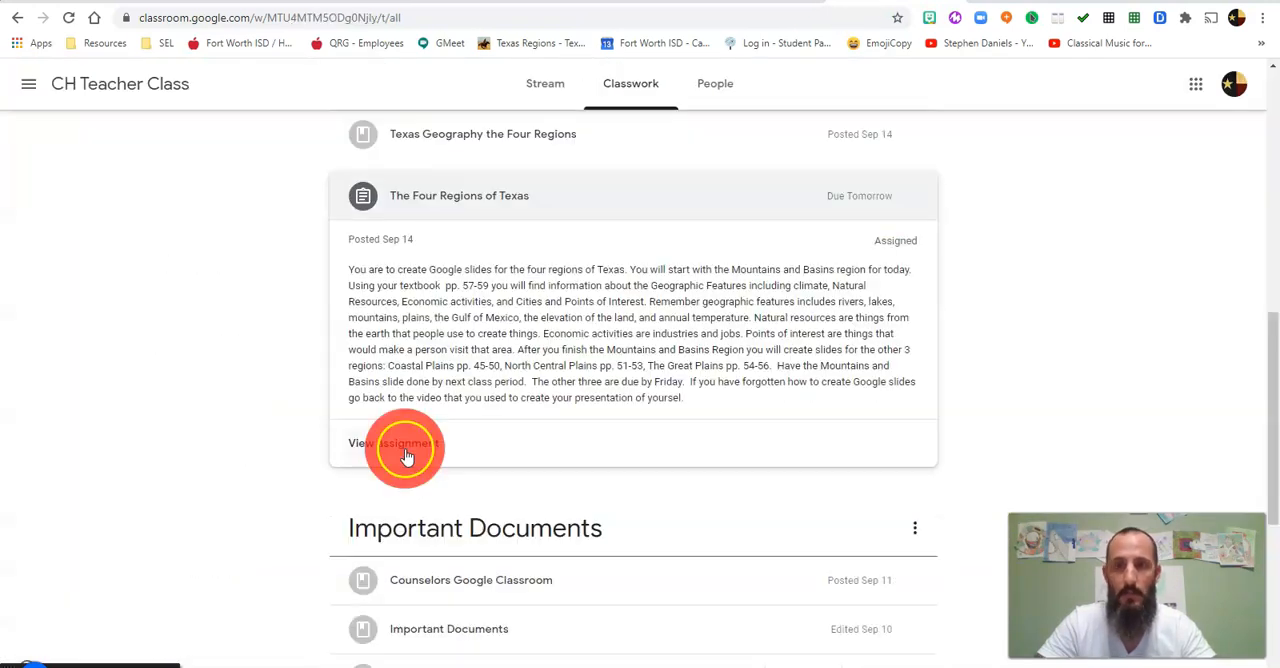
# Choose Google Drive under Add or create on The Four Regions of Texas assignment
pyautogui.click(392, 443)
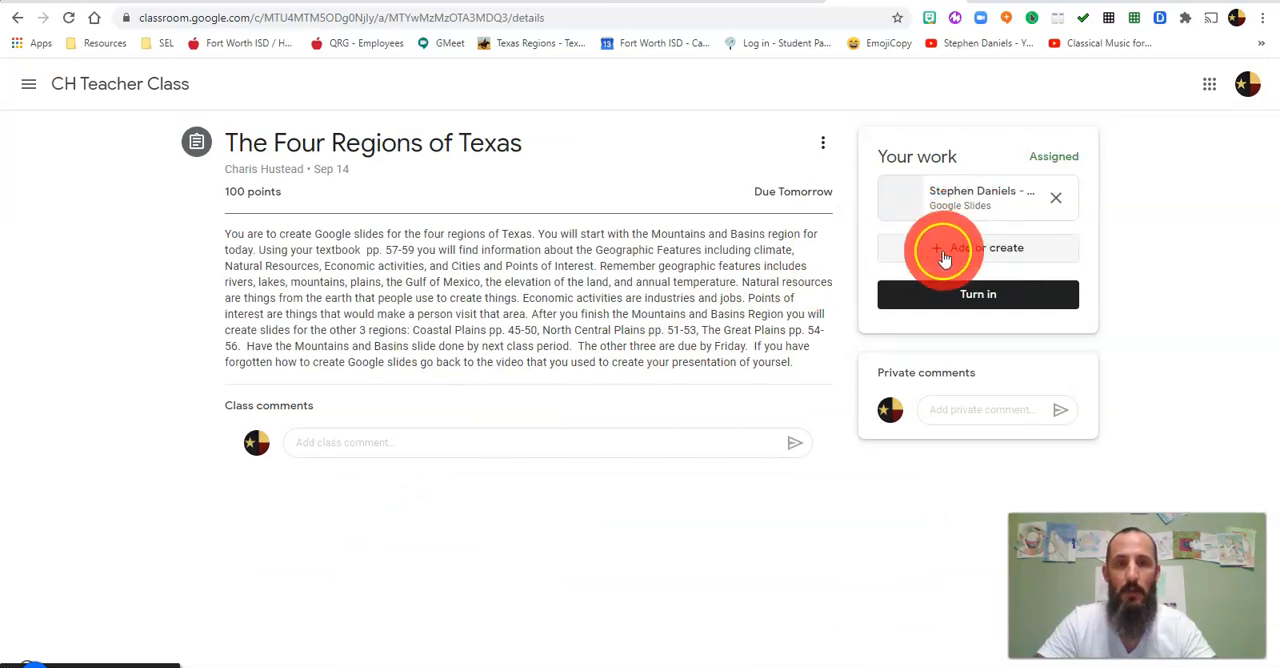
pyautogui.click(978, 248)
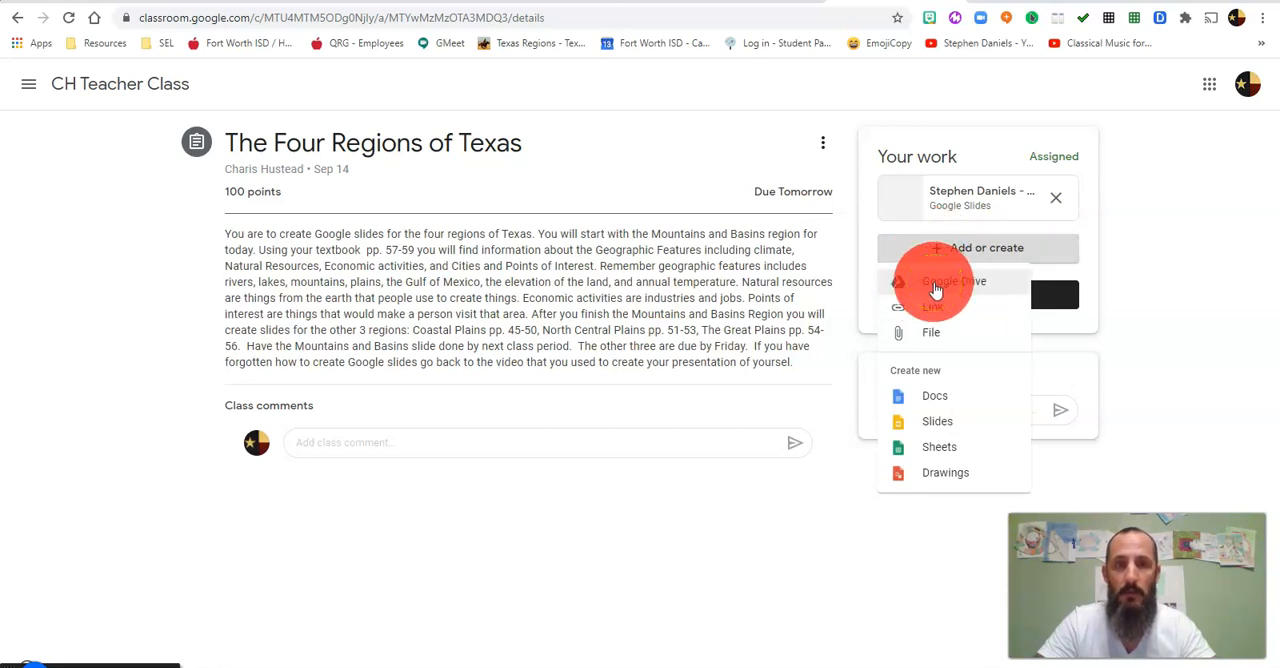
pyautogui.click(936, 281)
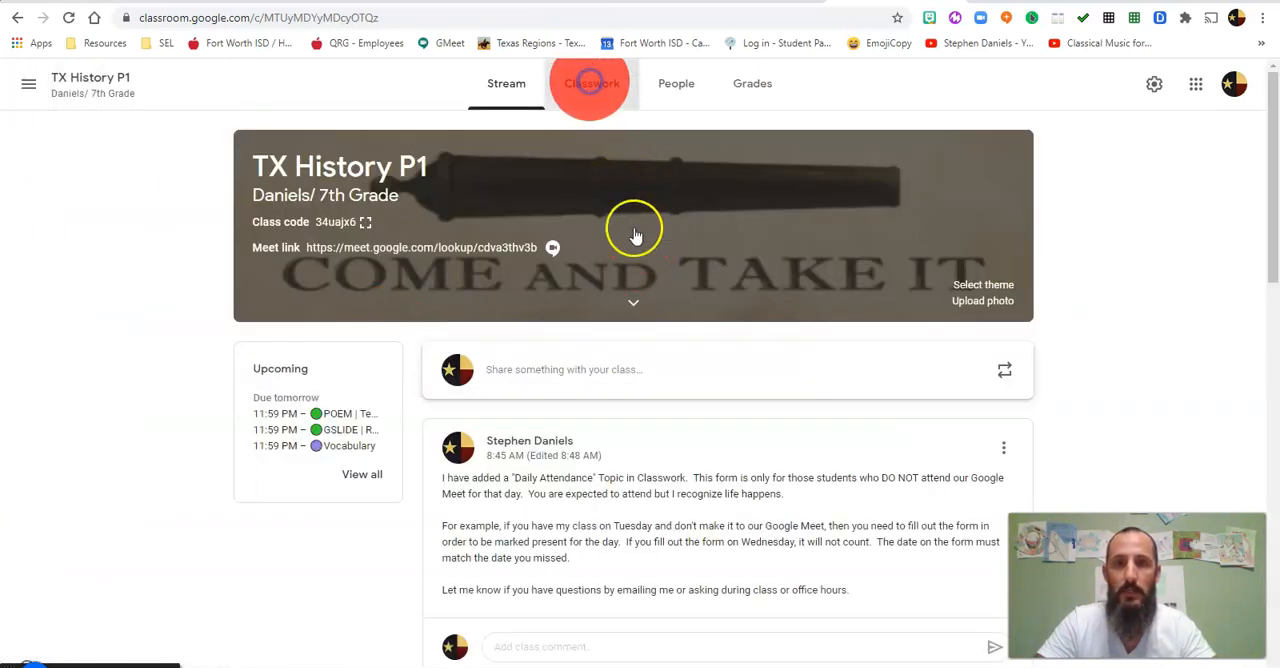
# Show TX History P1's Classwork page with Daily Attendance and Regions of Texas - CH3
pyautogui.click(591, 83)
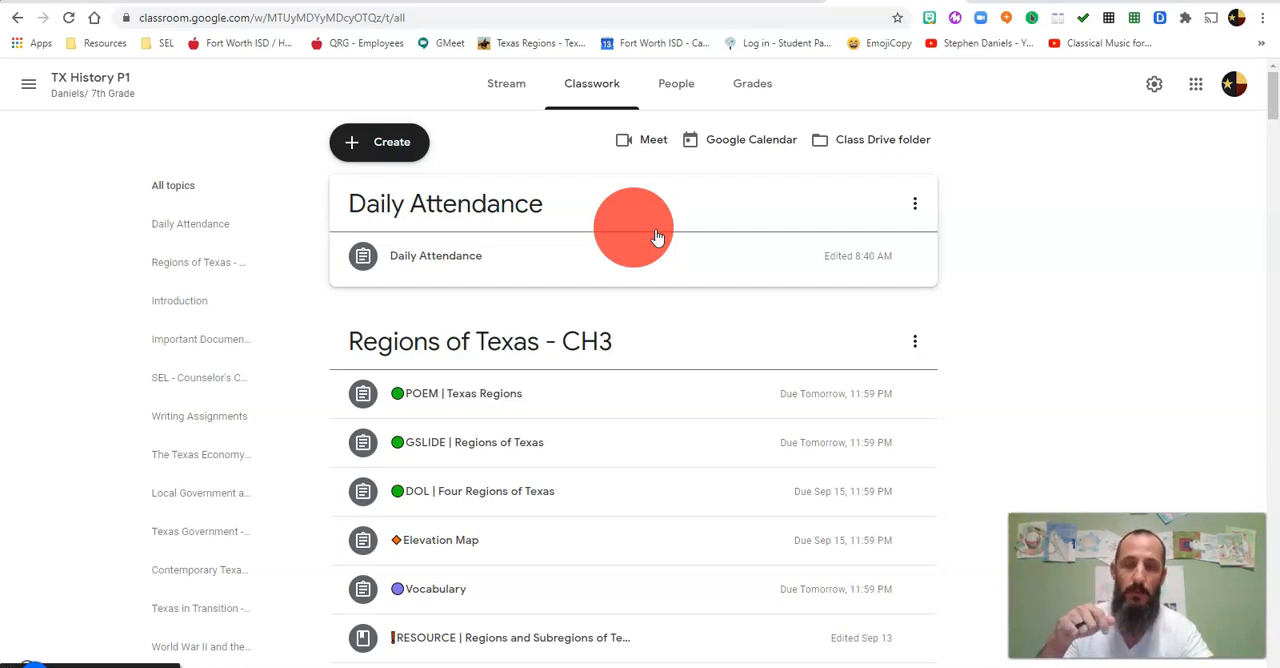
pyautogui.moveTo(628, 273)
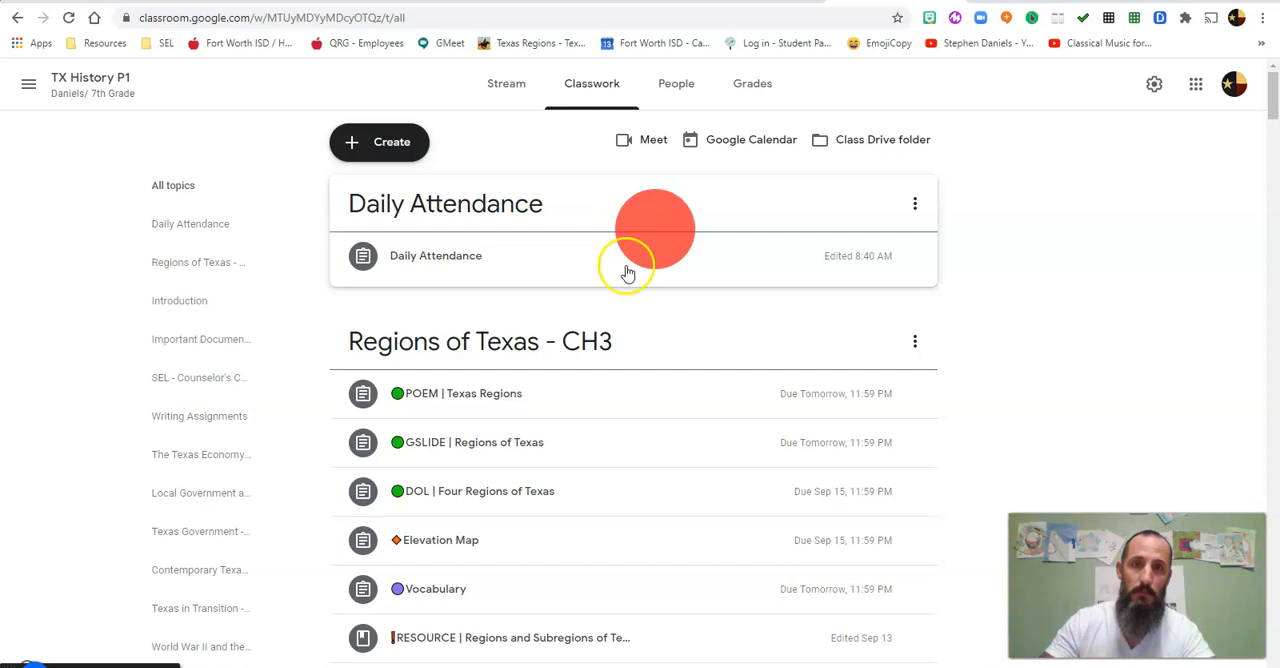